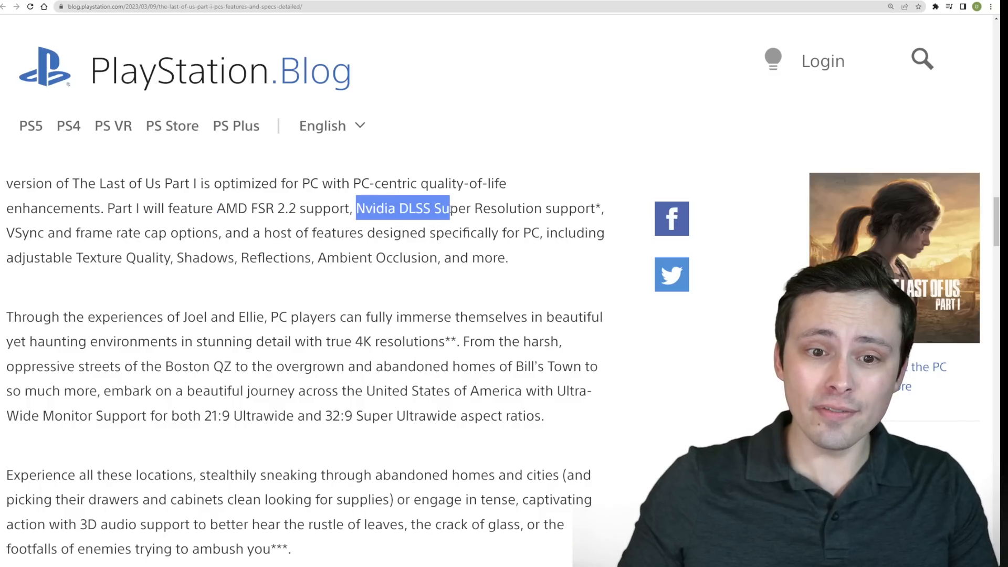
# Highlight the Nvidia DLSS Super Resolution mention and scroll down to the PC specs chart image.
pyautogui.moveTo(450, 208); pyautogui.dragTo(601, 208)
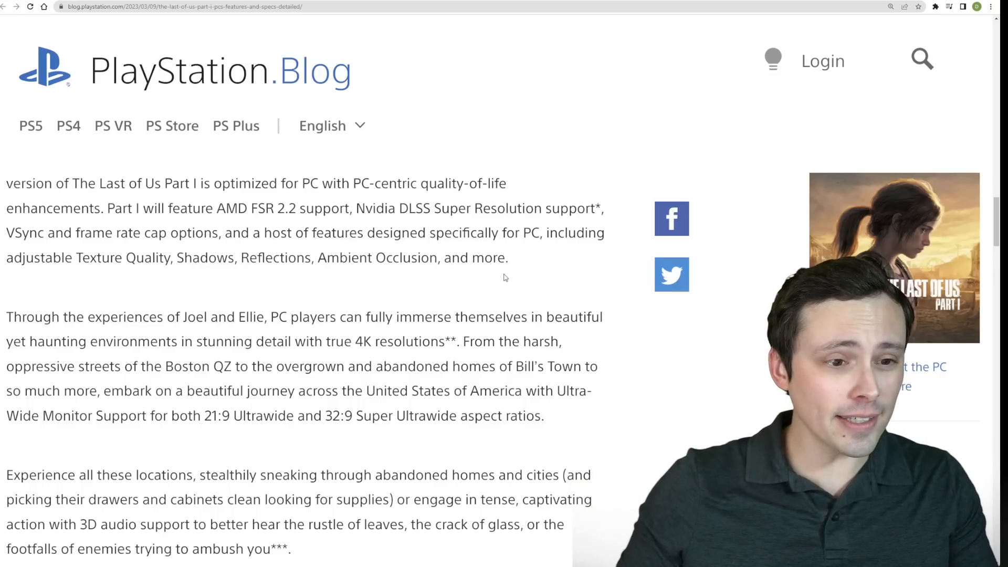
pyautogui.scroll(-3)
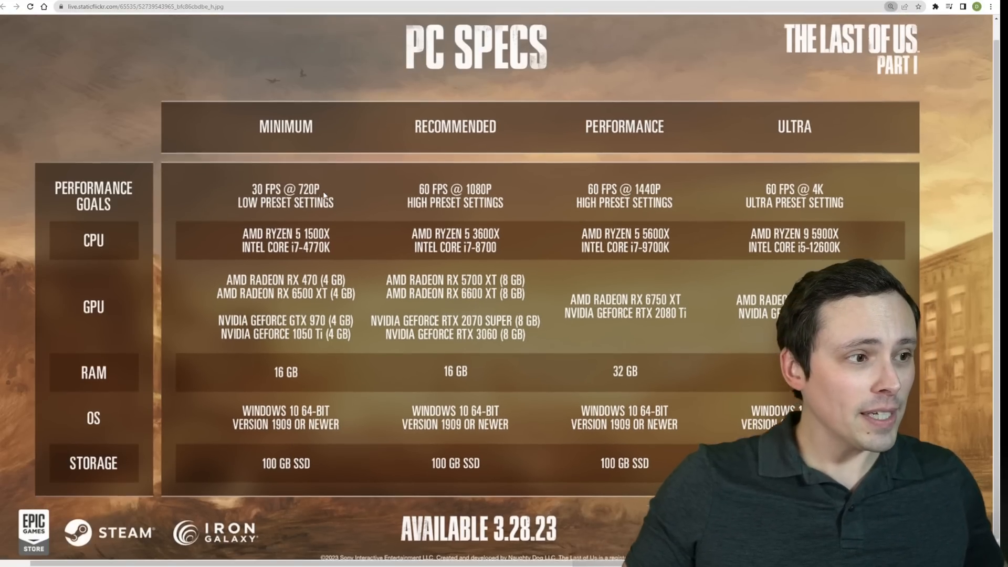
pyautogui.scroll(-3)
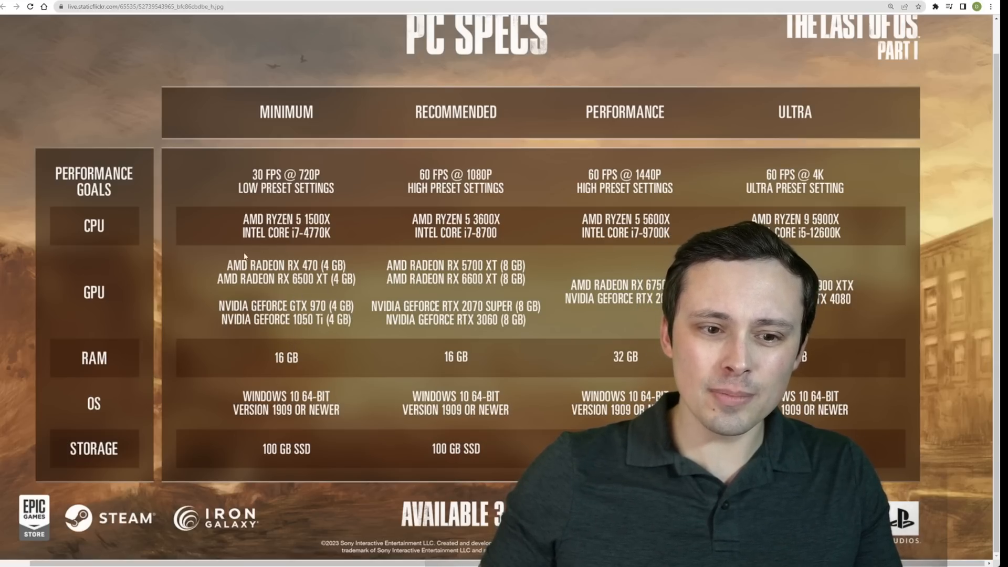
pyautogui.moveTo(285, 341)
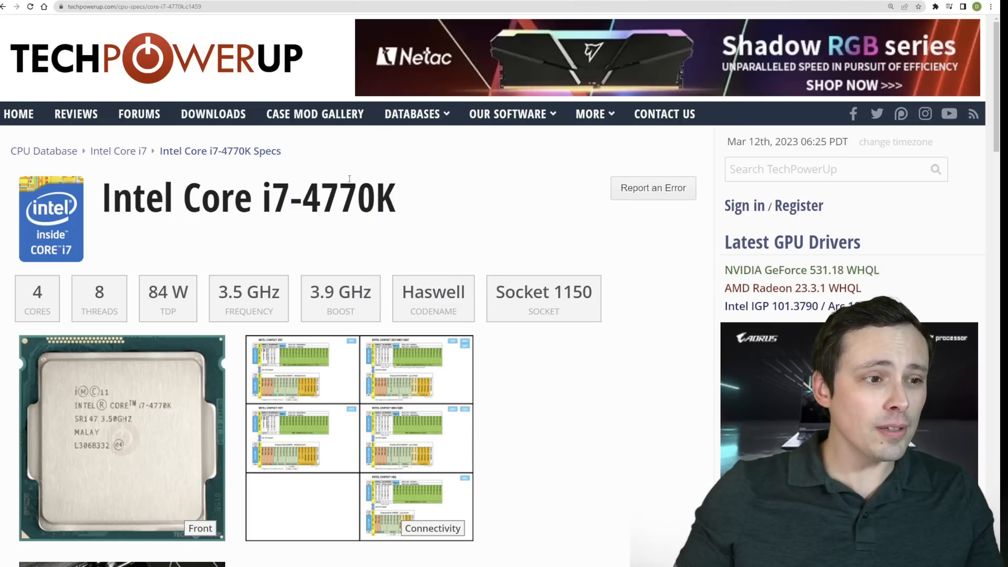
# Highlight the i7-4770K model name and scroll to the Architecture table's Jun 2nd, 2013 release date.
pyautogui.scroll(-3)
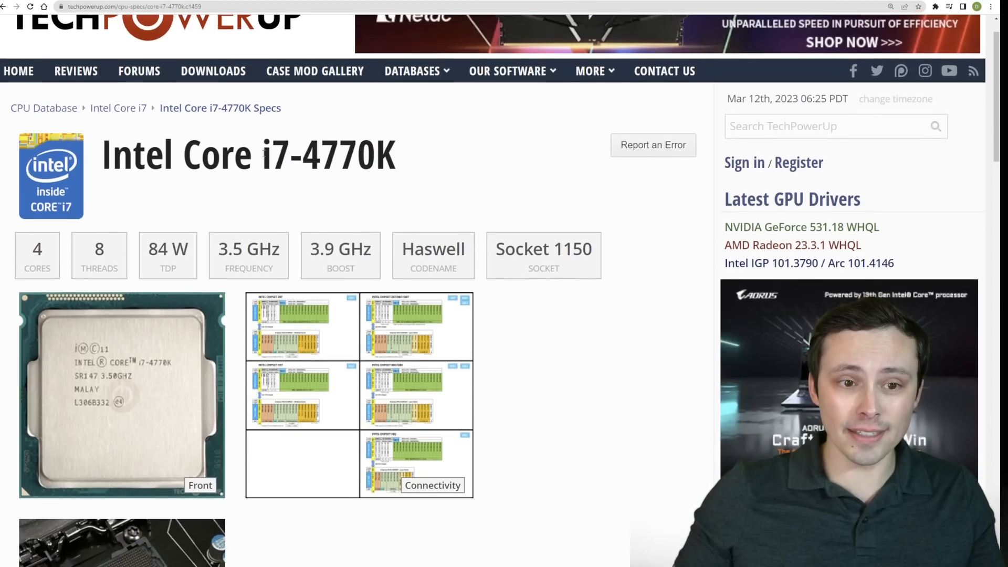
pyautogui.doubleClick(328, 154)
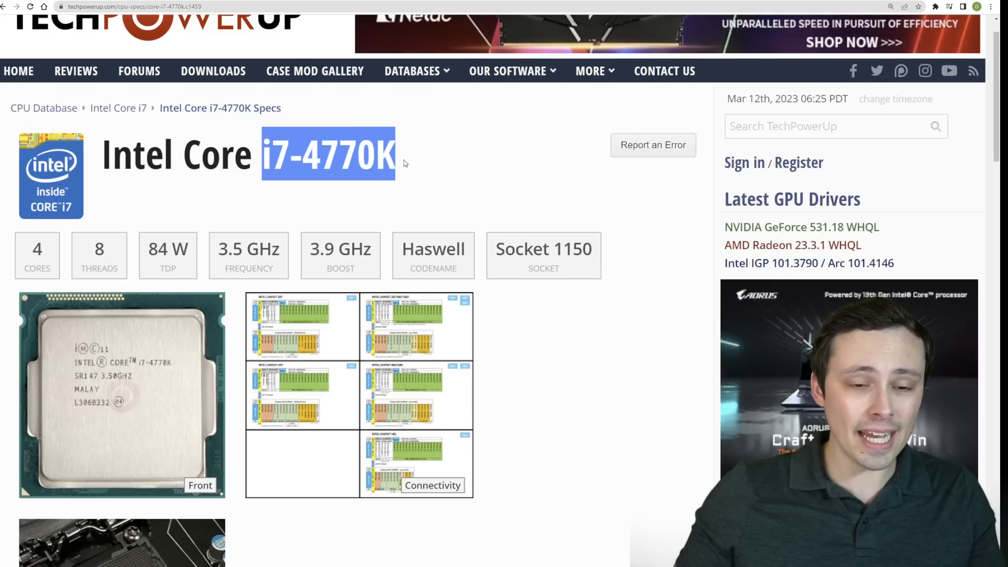
pyautogui.scroll(-3)
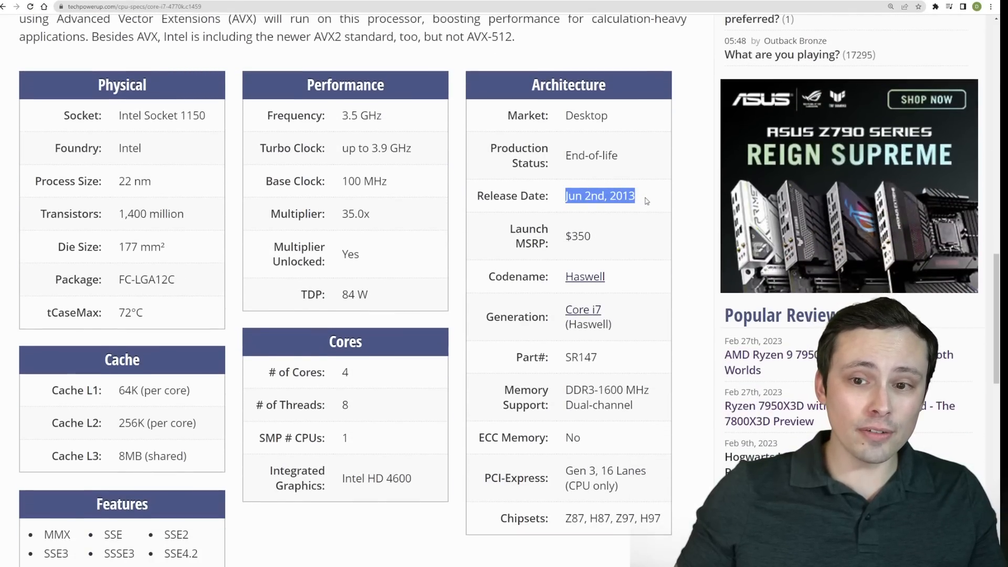
pyautogui.moveTo(643, 154)
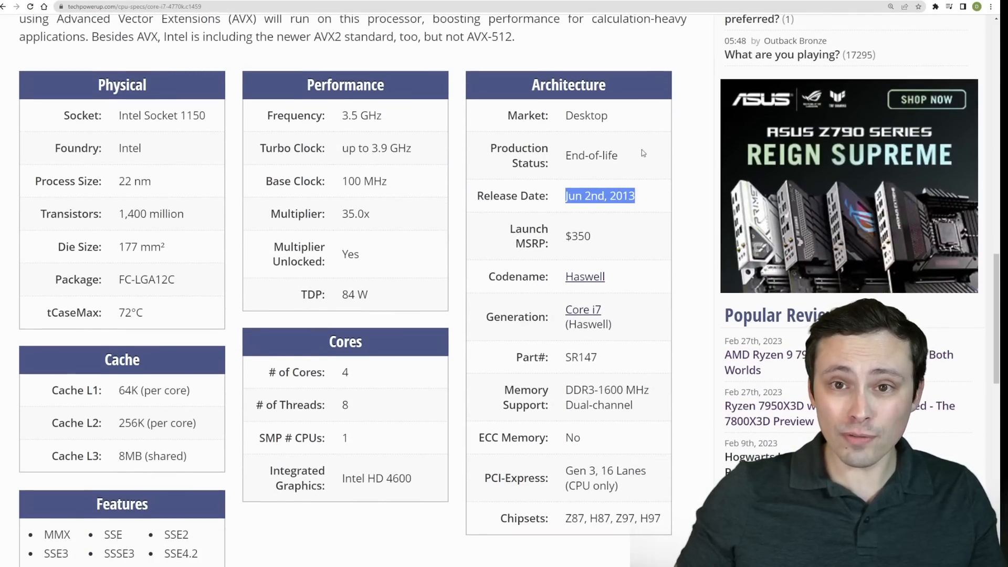
pyautogui.moveTo(638, 61)
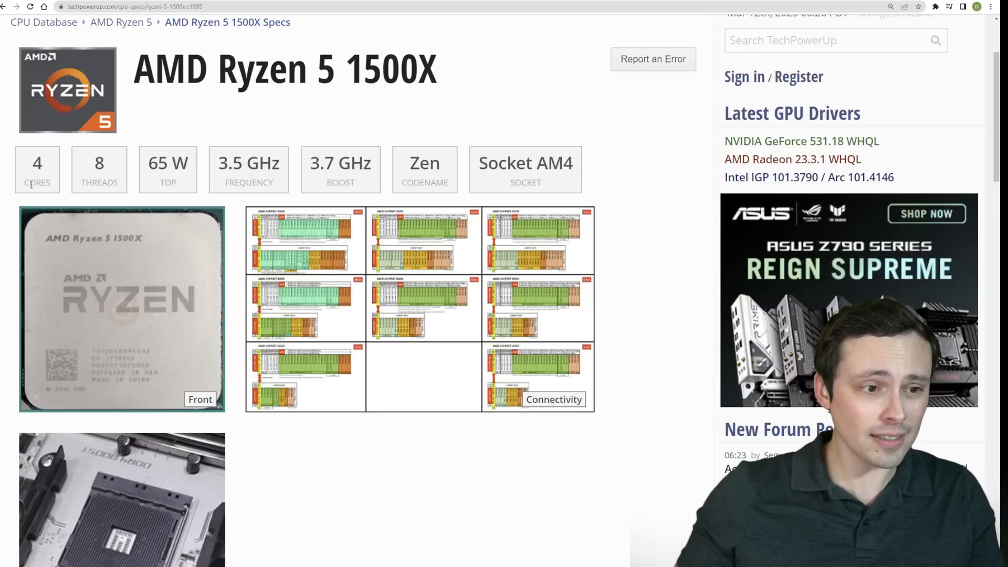
# Scroll the Ryzen 5 1500X page down to the Architecture table's April 11th, 2017 release date.
pyautogui.scroll(-3)
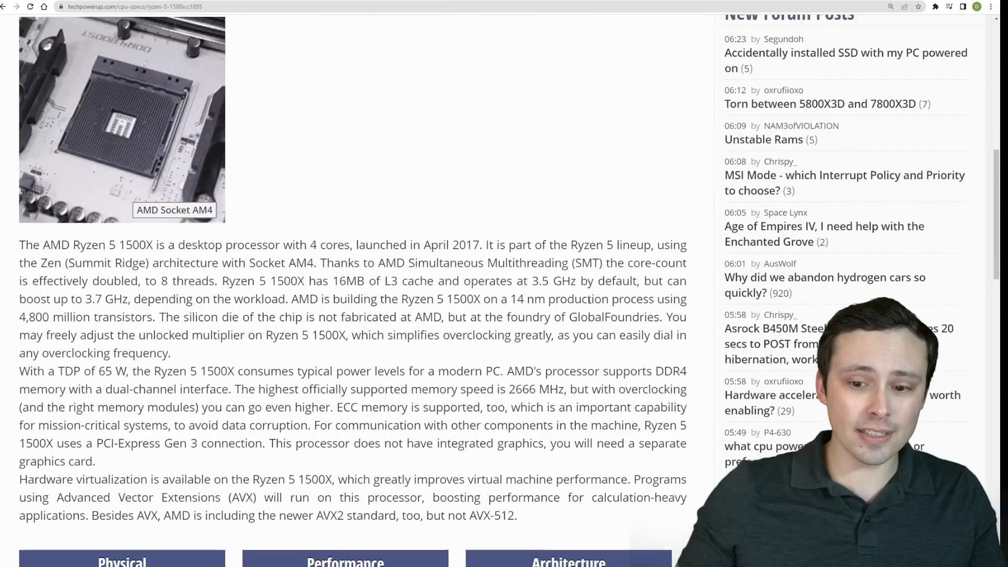
pyautogui.scroll(-3)
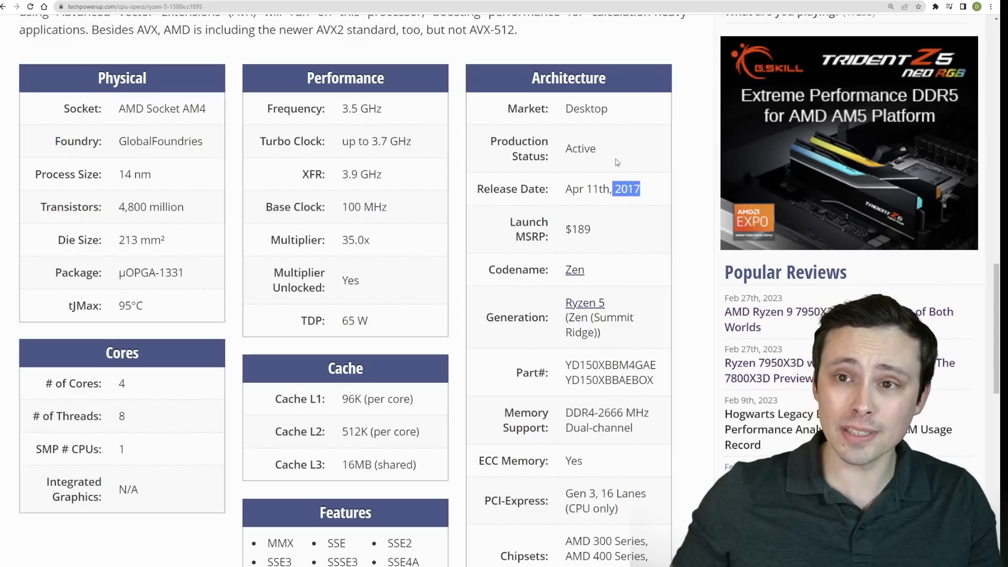
pyautogui.moveTo(633, 125)
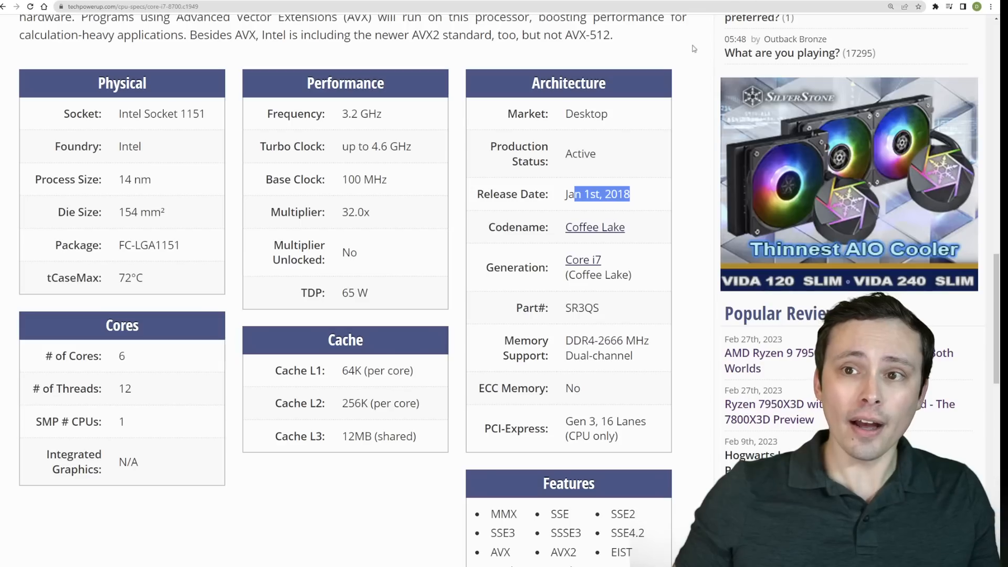
# Highlight the i7-8700's 6 cores and 12 threads, then its Jan 1st, 2018 release date.
pyautogui.scroll(3)
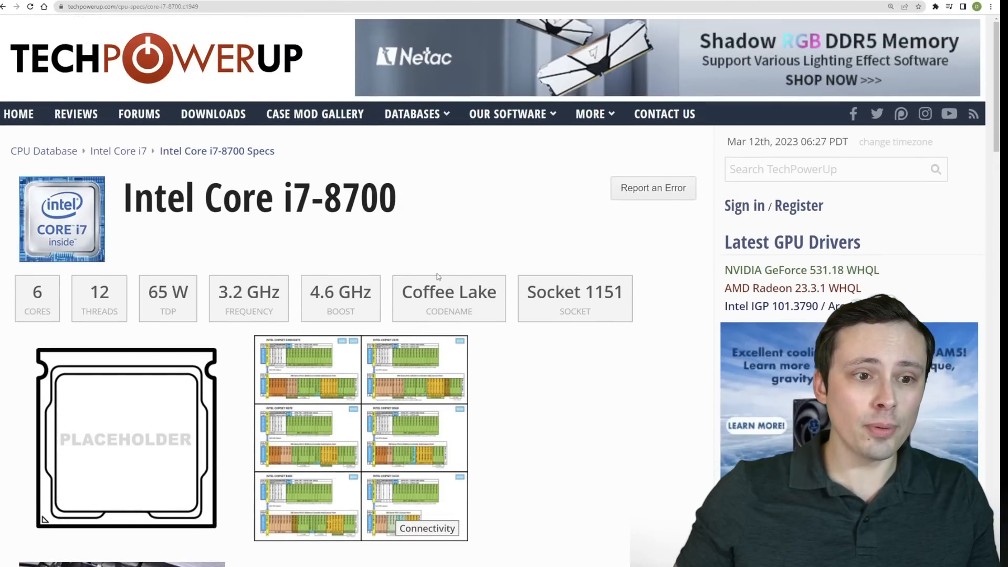
pyautogui.moveTo(207, 198); pyautogui.dragTo(397, 197)
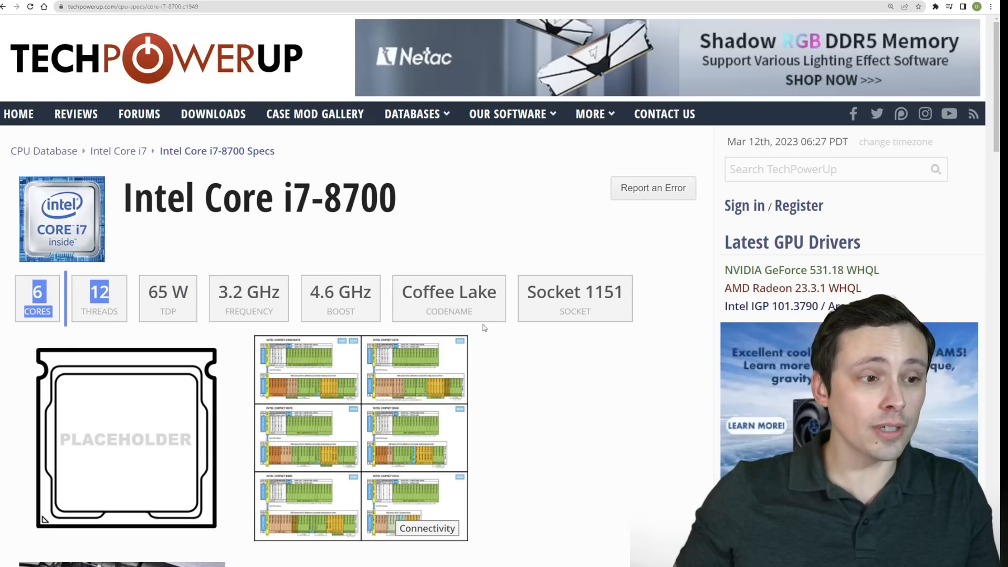
pyautogui.scroll(-3)
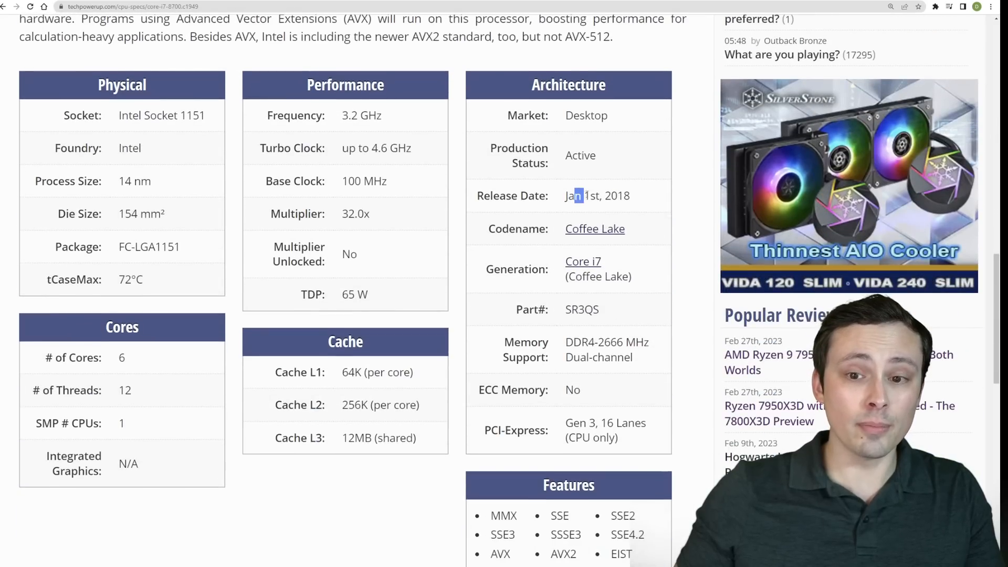
pyautogui.moveTo(575, 195); pyautogui.dragTo(630, 195)
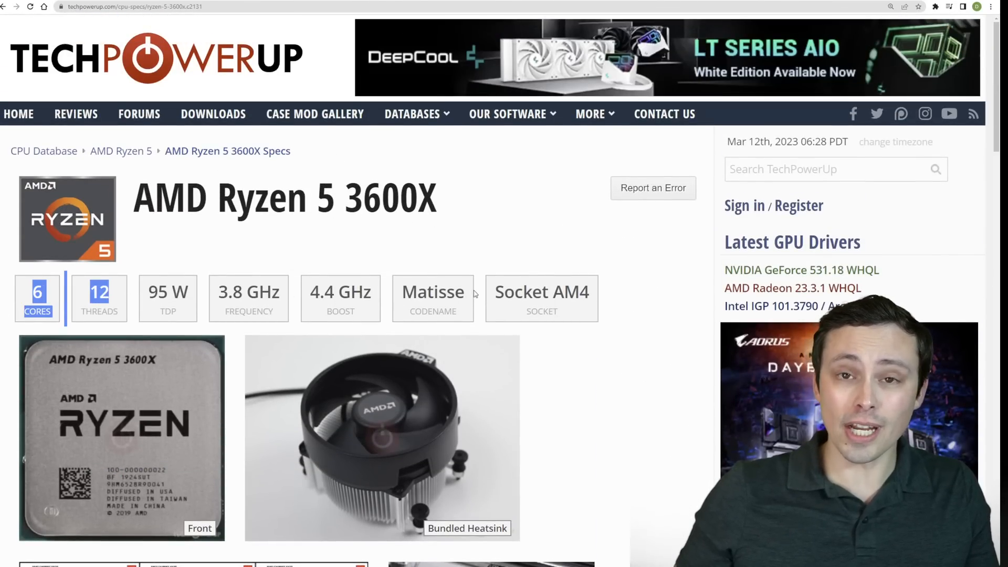
# Scroll through the Ryzen 5 3600X description showing 6 cores, 12 threads and a July 2019 launch.
pyautogui.scroll(-3)
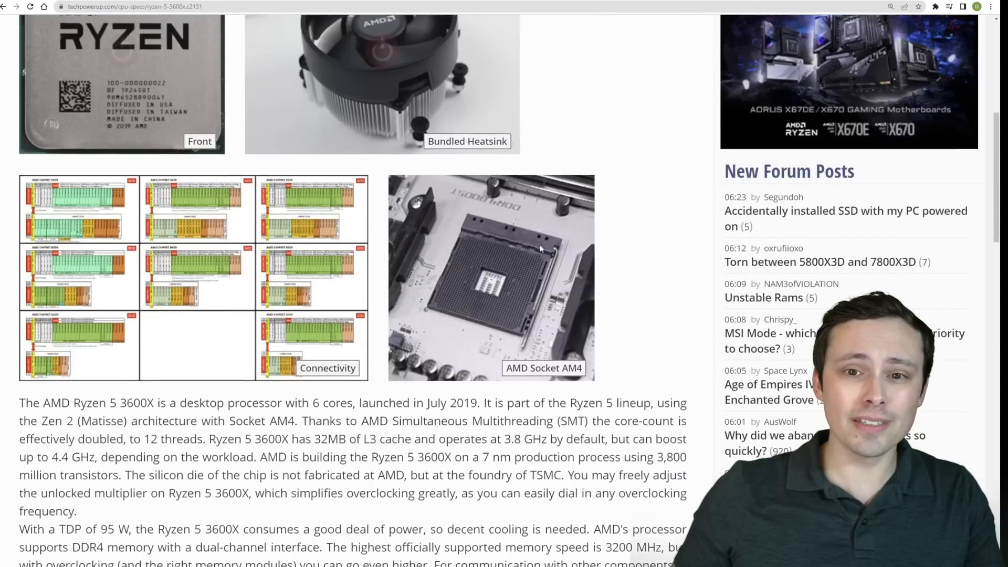
pyautogui.scroll(3)
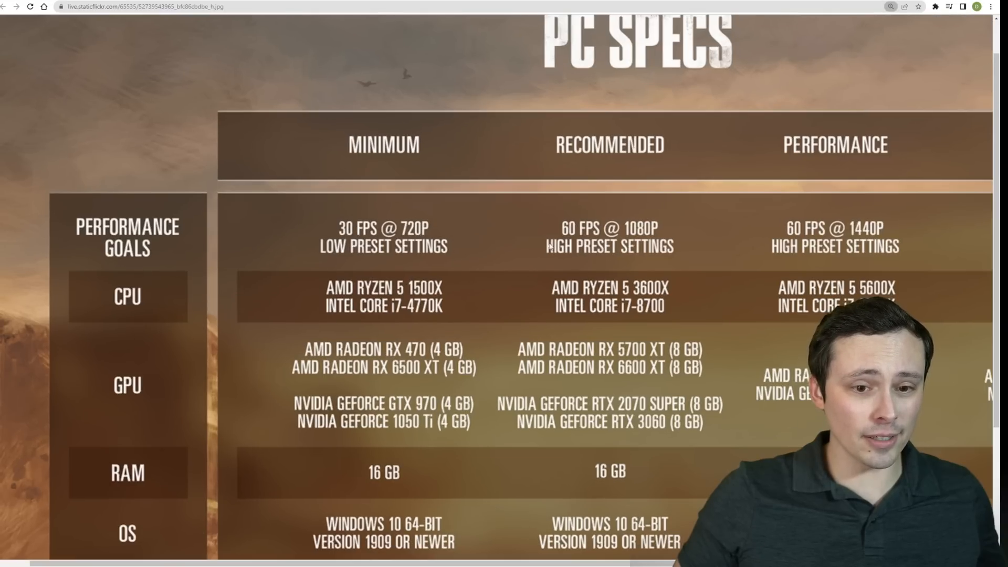
# Scroll the specs chart down to the Minimum and Recommended GPU rows.
pyautogui.scroll(-3)
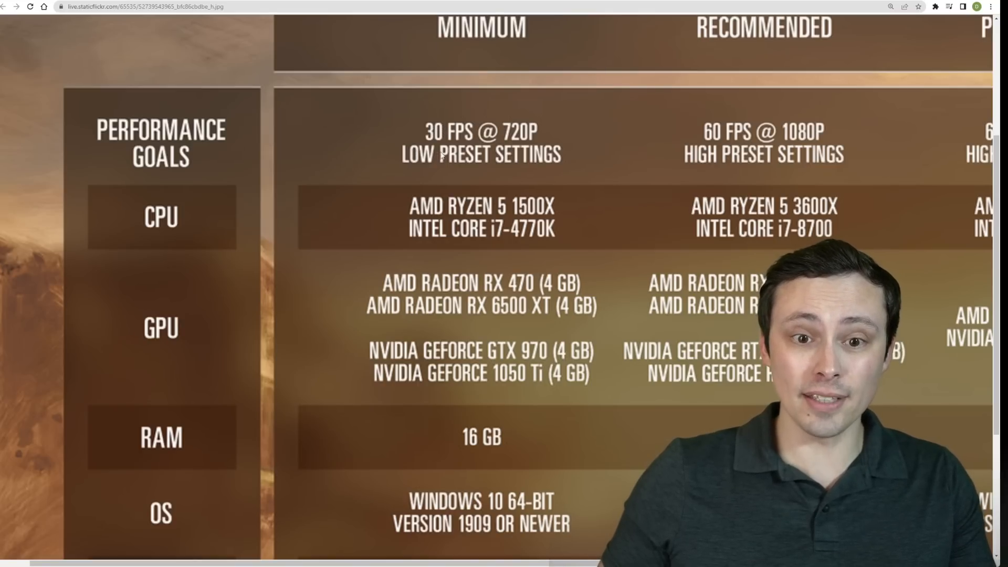
pyautogui.scroll(-3)
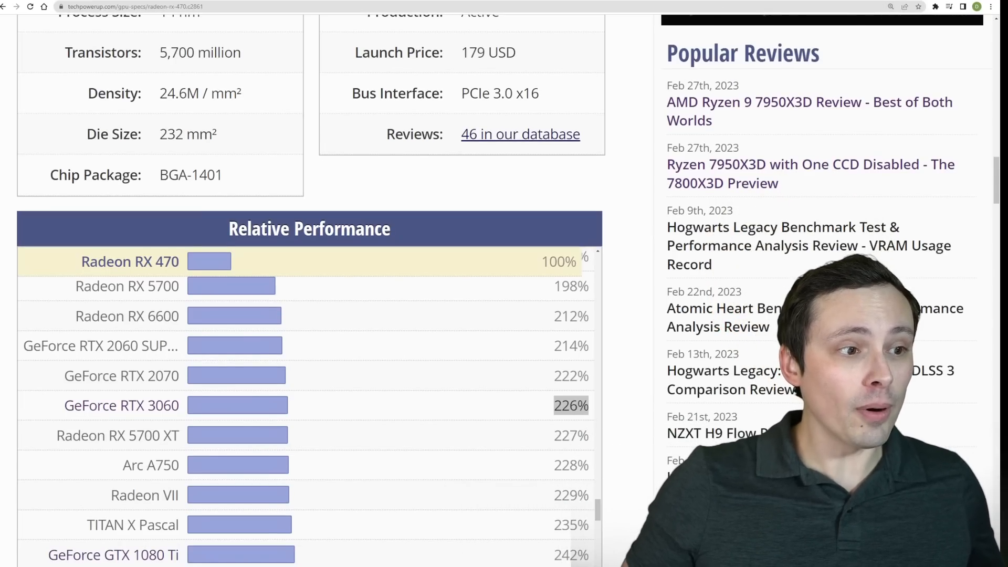
# Scroll the RX 470 Relative Performance list to the GTX 1050 Ti at 75%.
pyautogui.scroll(-3)
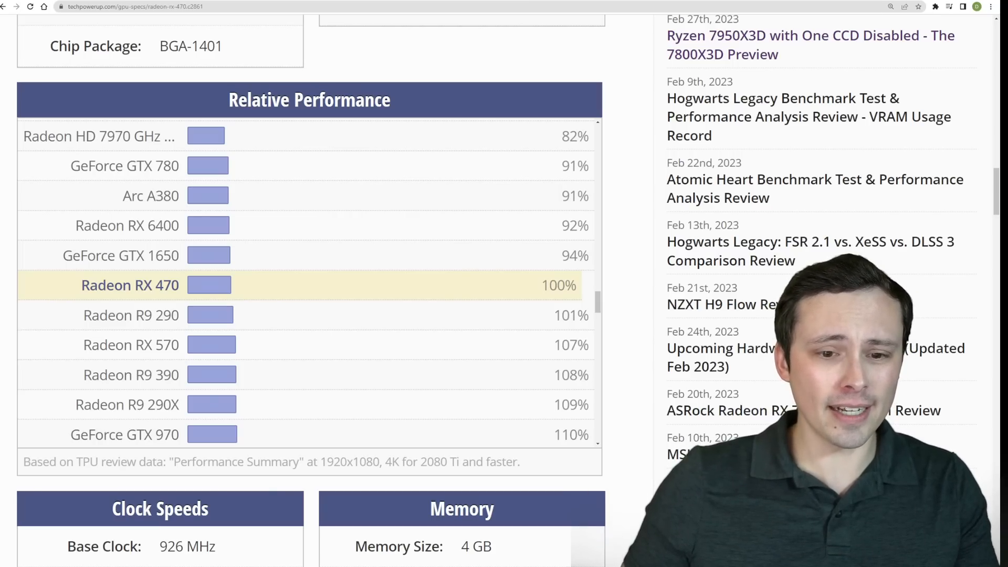
pyautogui.scroll(-3)
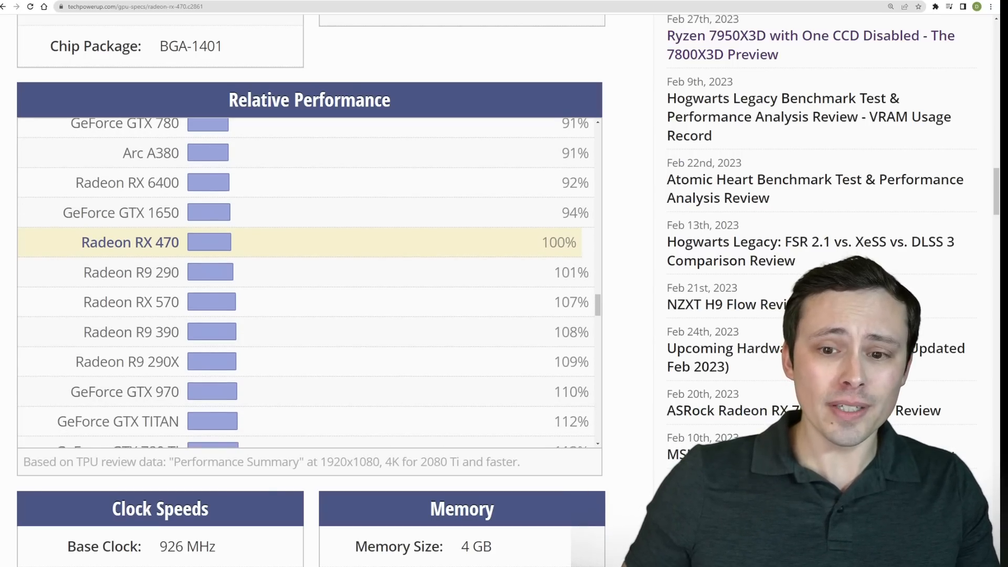
pyautogui.scroll(-3)
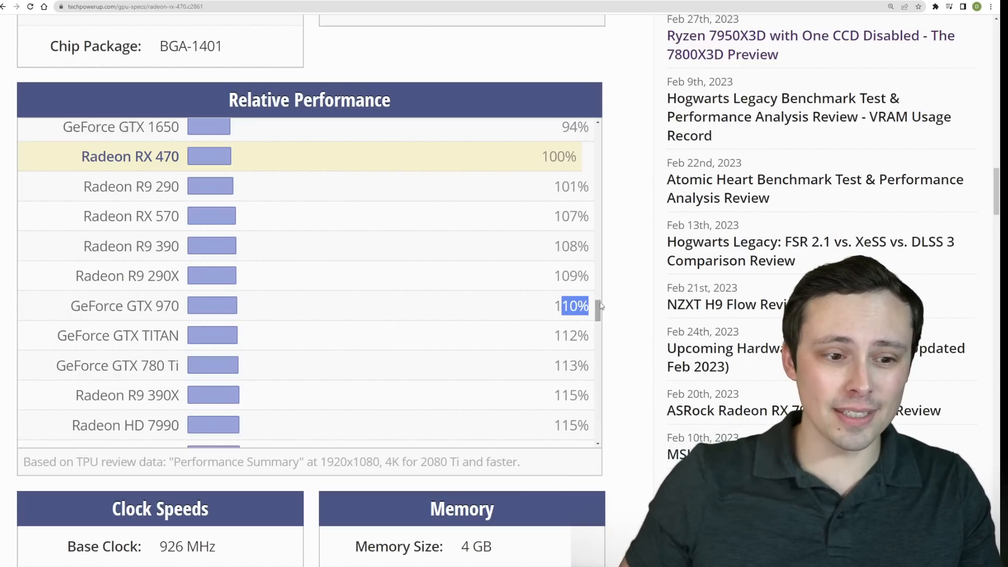
pyautogui.scroll(-3)
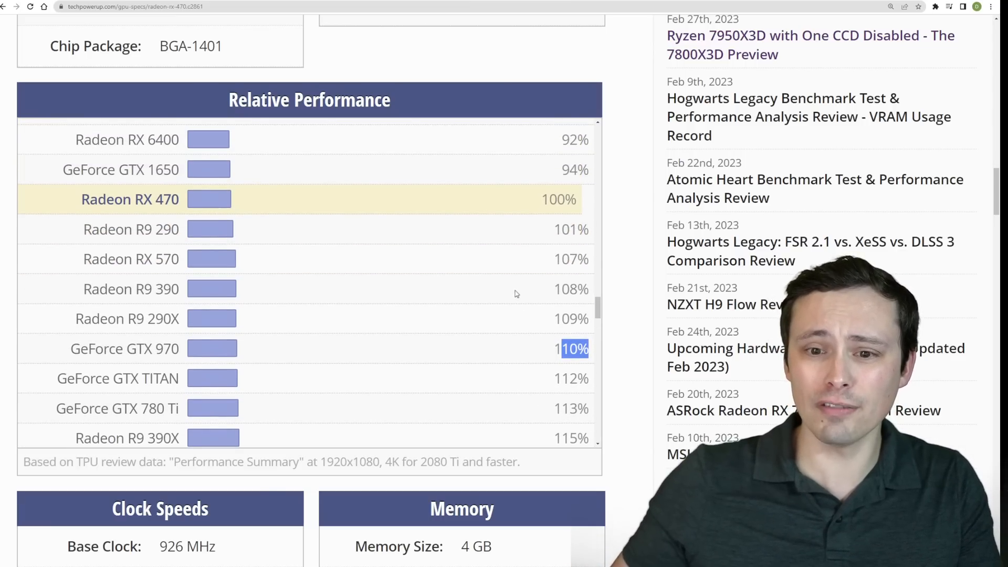
pyautogui.scroll(-3)
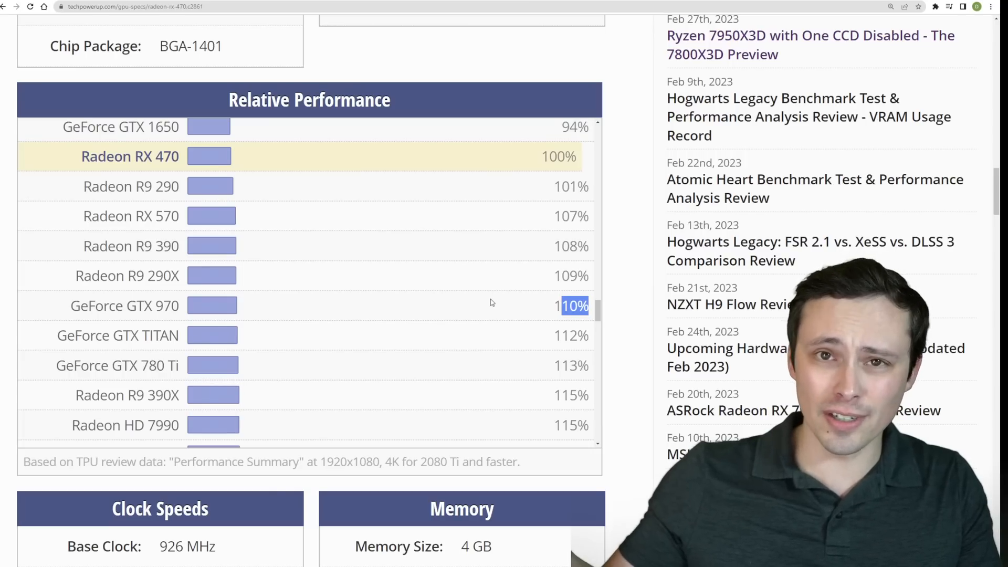
pyautogui.scroll(-3)
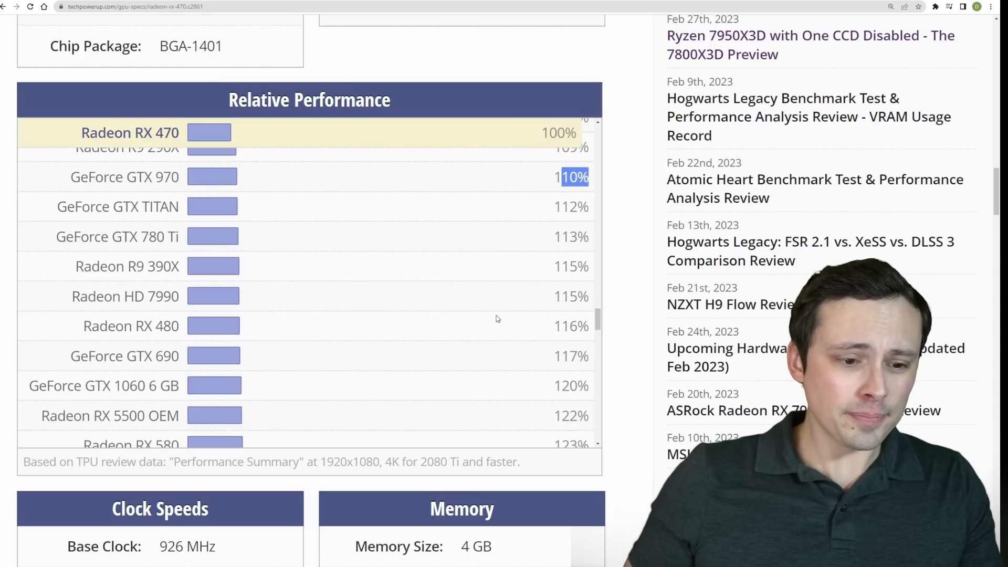
pyautogui.scroll(-3)
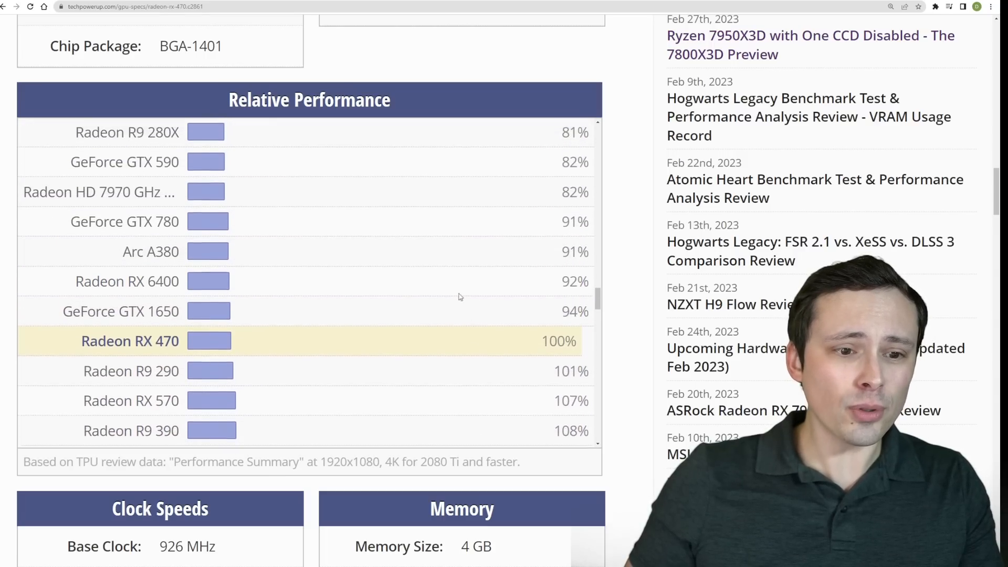
pyautogui.scroll(-3)
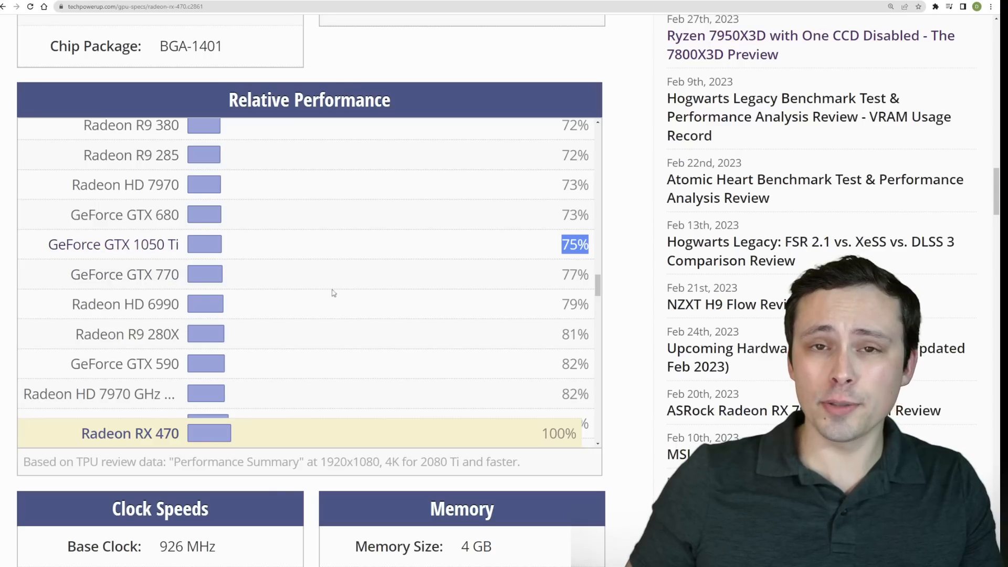
pyautogui.moveTo(305, 242)
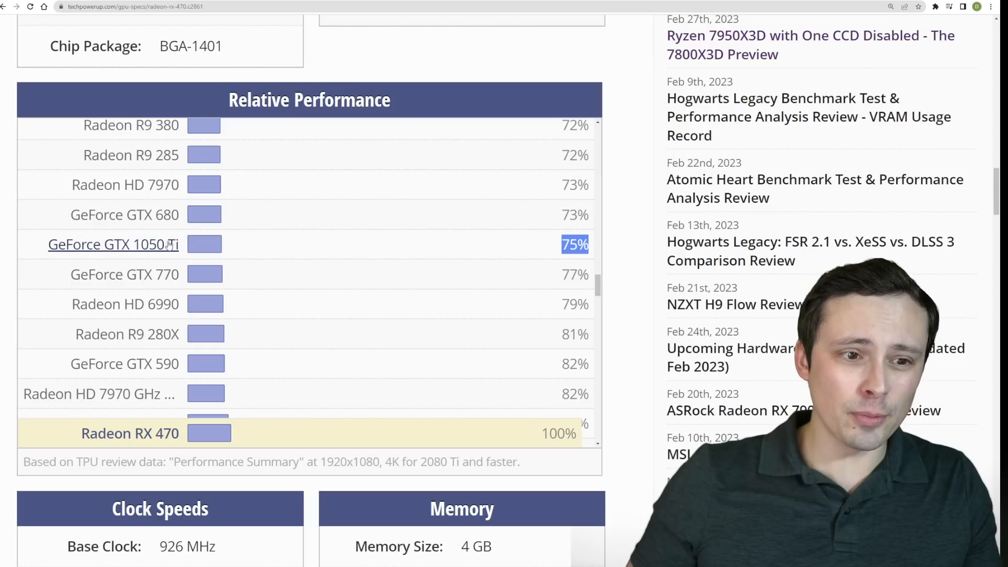
# Continue to the GTX 1060 6 GB at 120% and RX 6500 XT at 125%, then return to the spec chart.
pyautogui.scroll(-3)
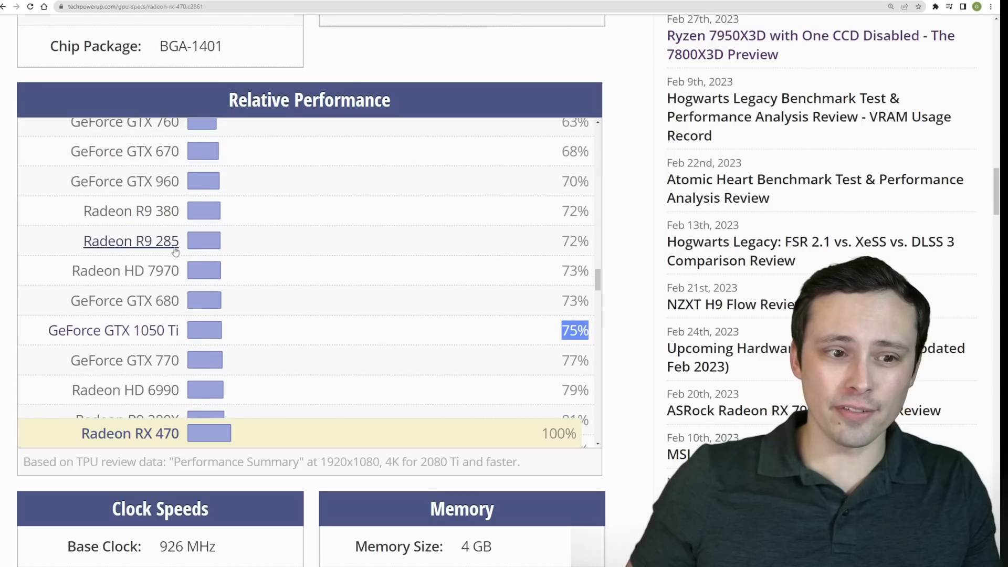
pyautogui.scroll(-3)
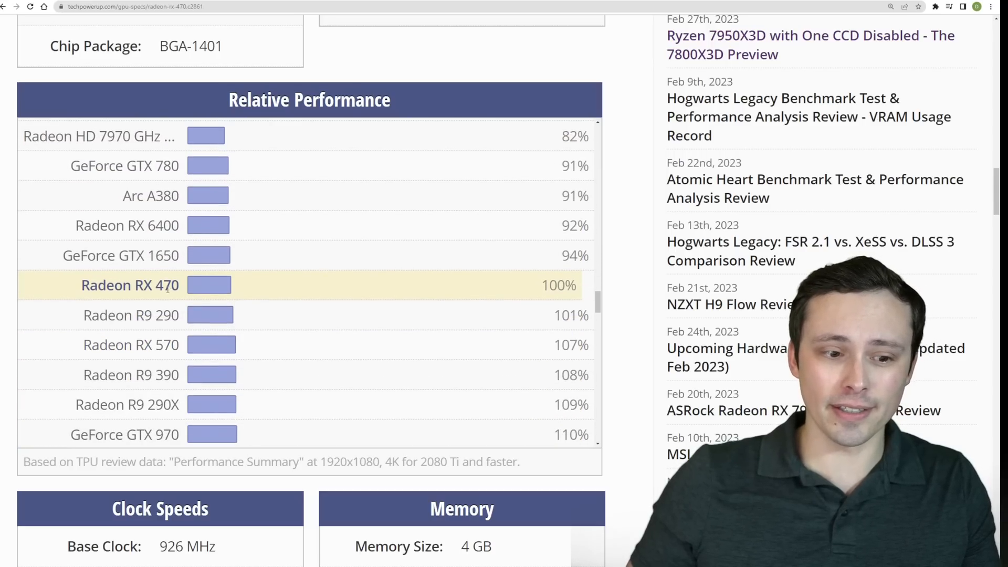
pyautogui.scroll(-3)
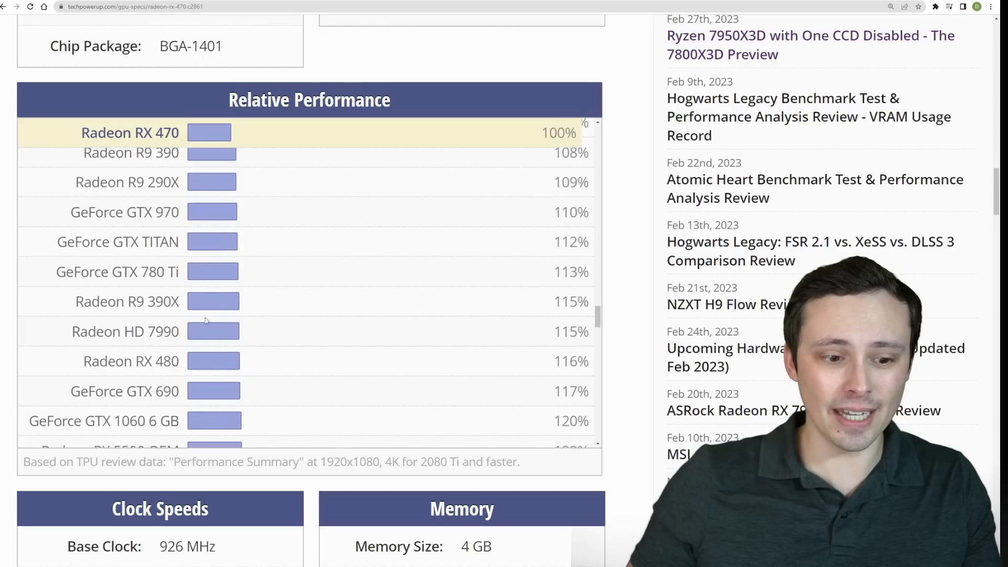
pyautogui.scroll(-3)
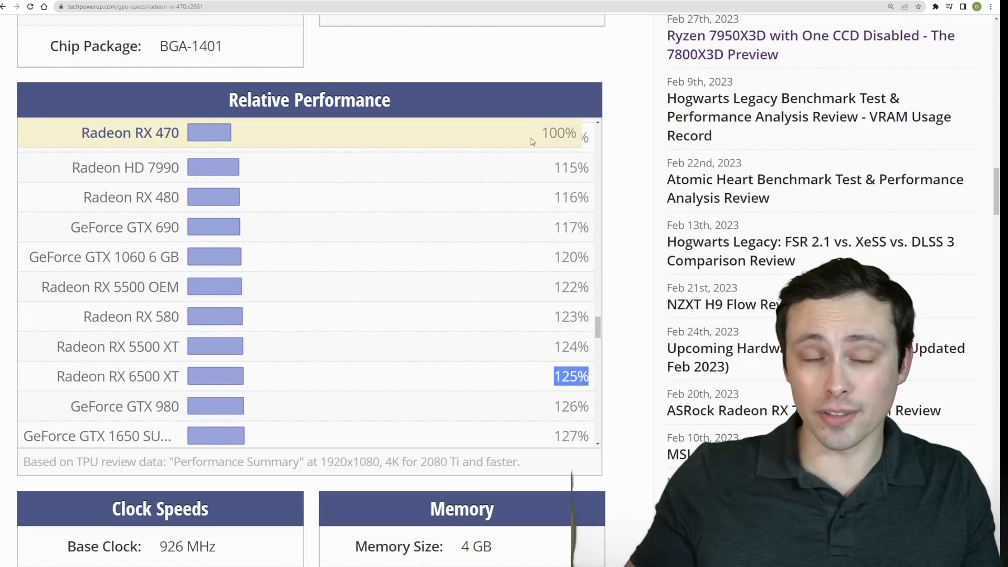
pyautogui.moveTo(361, 211)
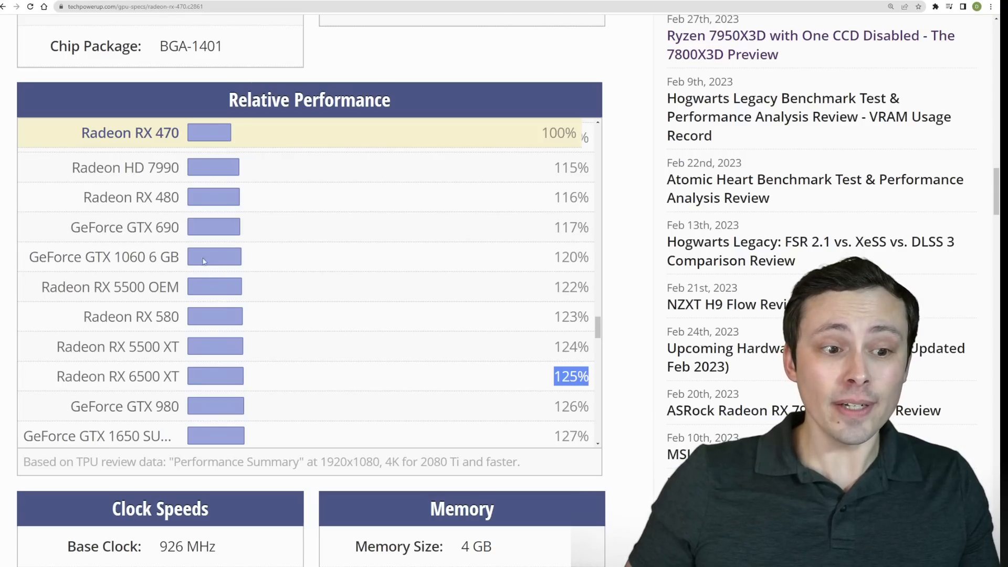
pyautogui.moveTo(103, 256)
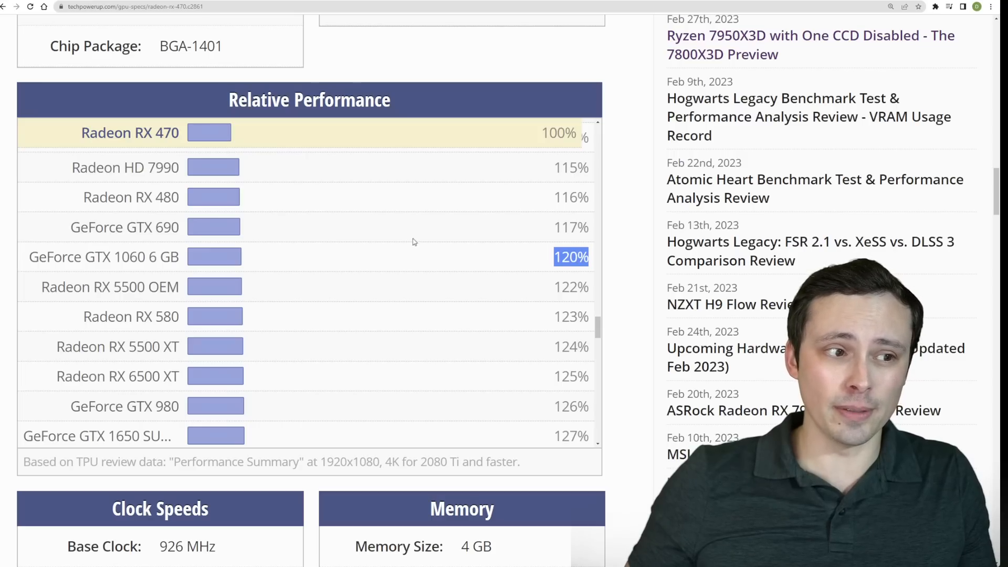
pyautogui.moveTo(351, 235)
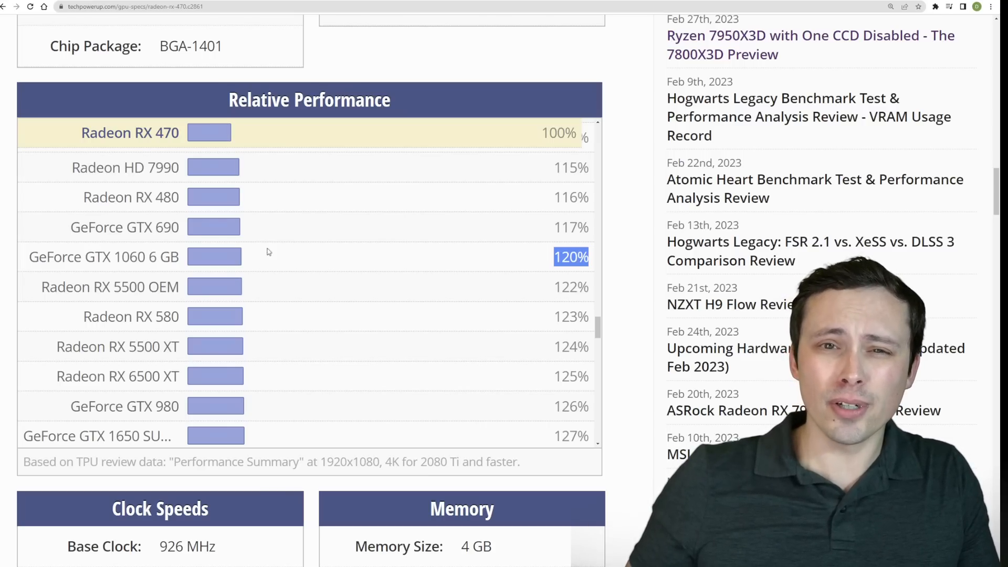
pyautogui.moveTo(282, 265)
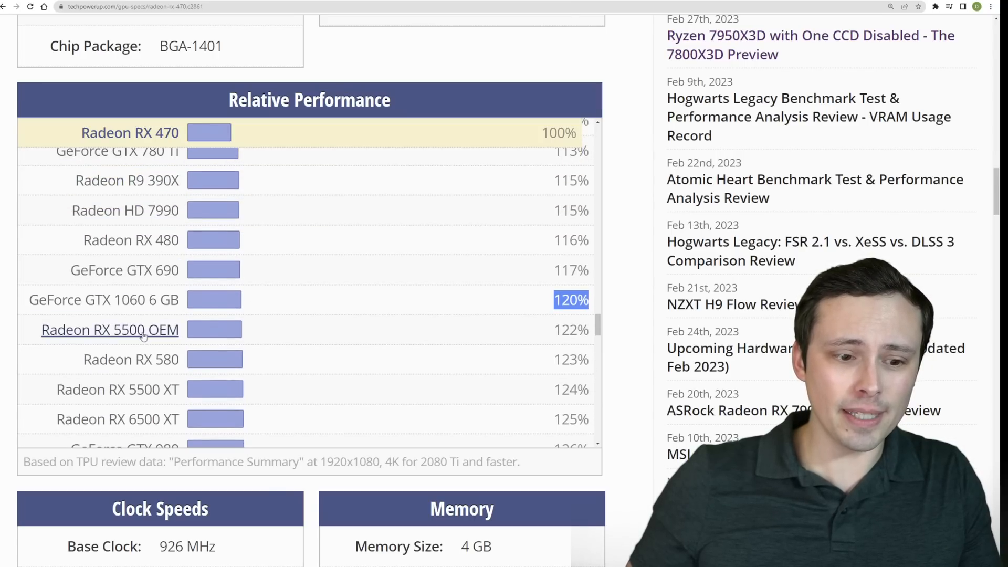
pyautogui.scroll(-3)
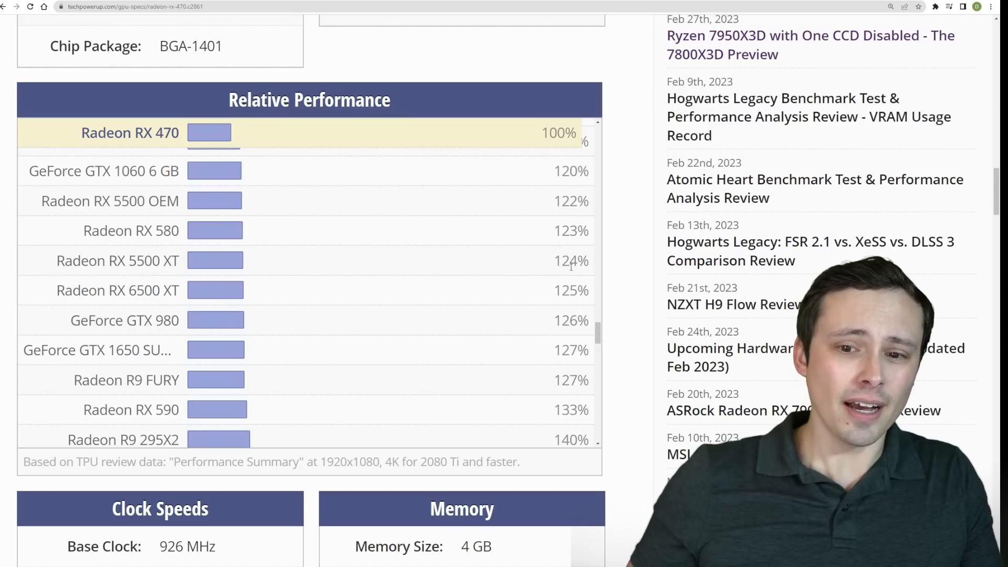
pyautogui.click(128, 6)
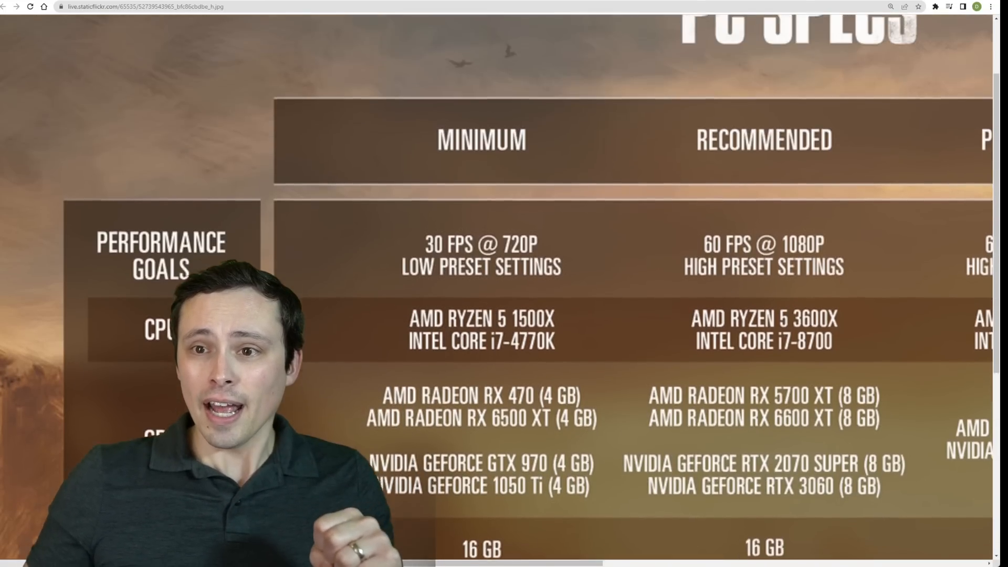
pyautogui.scroll(-3)
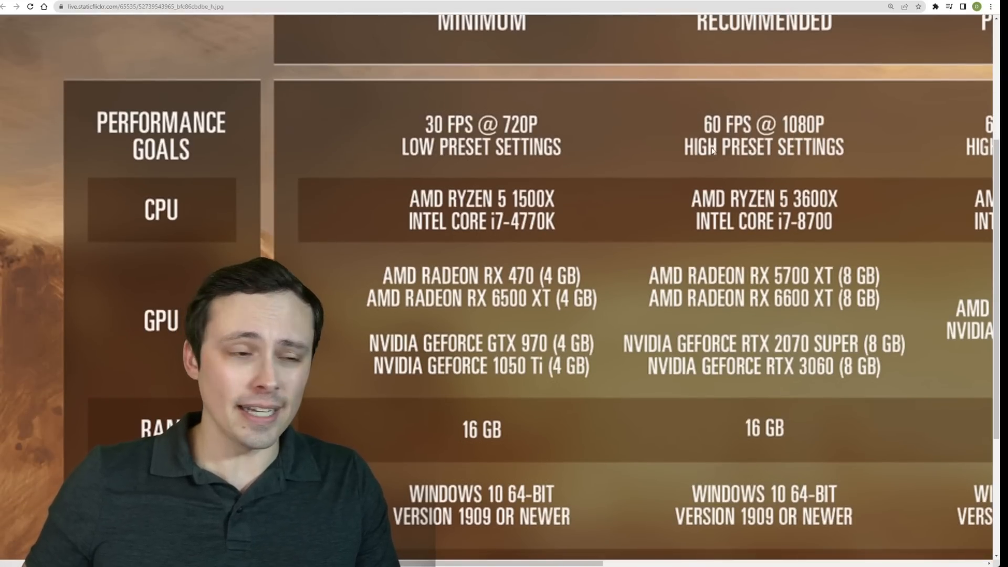
pyautogui.scroll(-3)
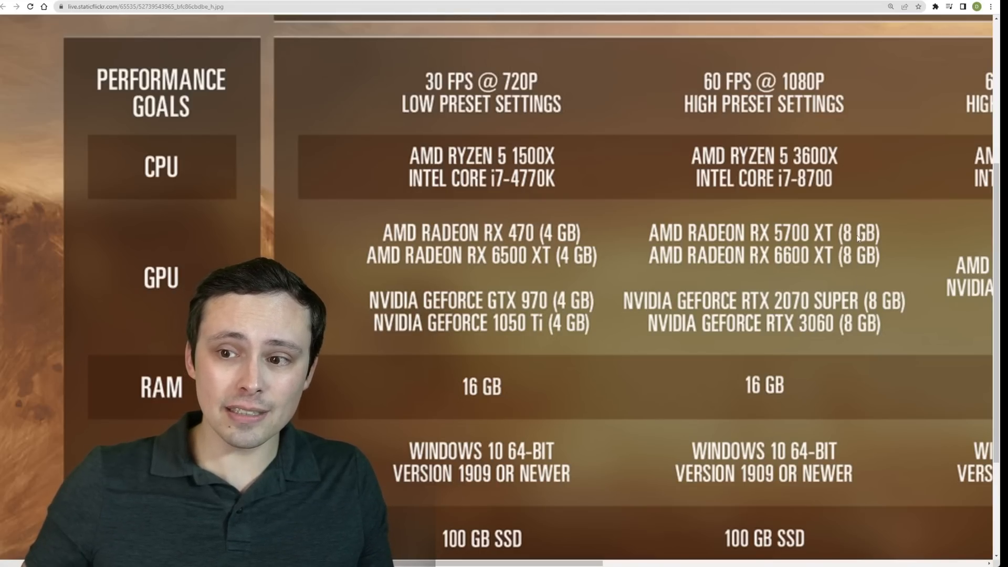
pyautogui.moveTo(851, 313)
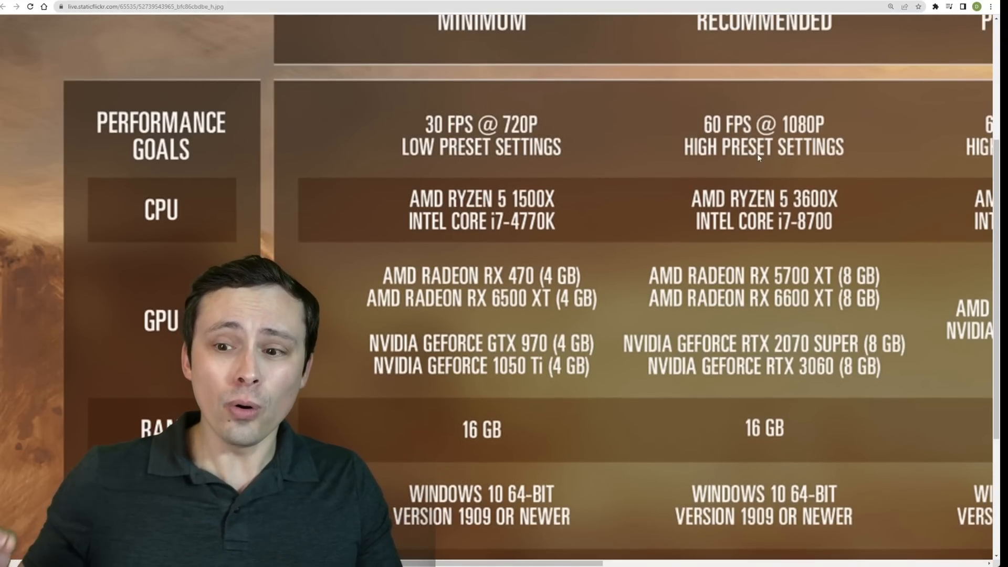
pyautogui.scroll(-3)
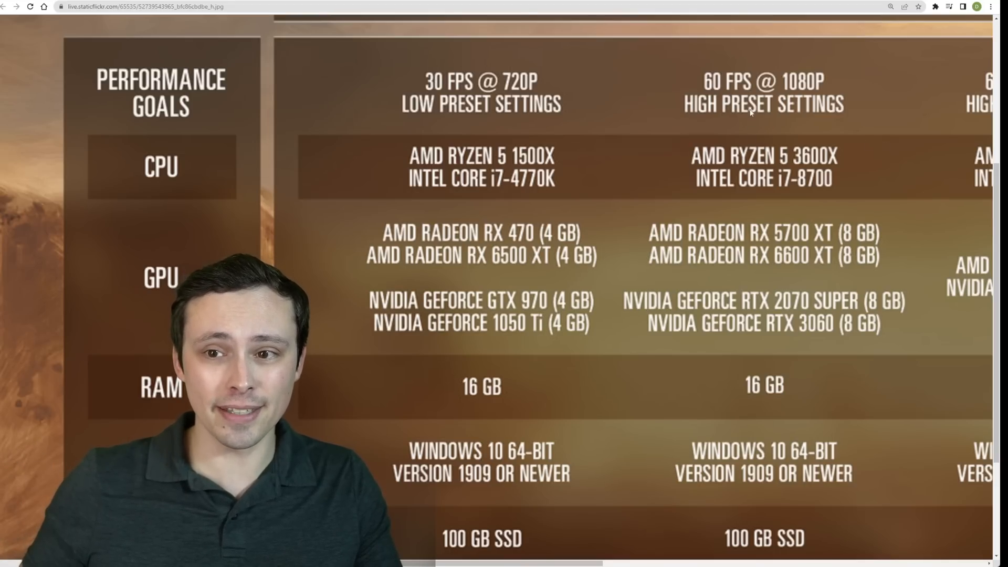
pyautogui.moveTo(872, 273)
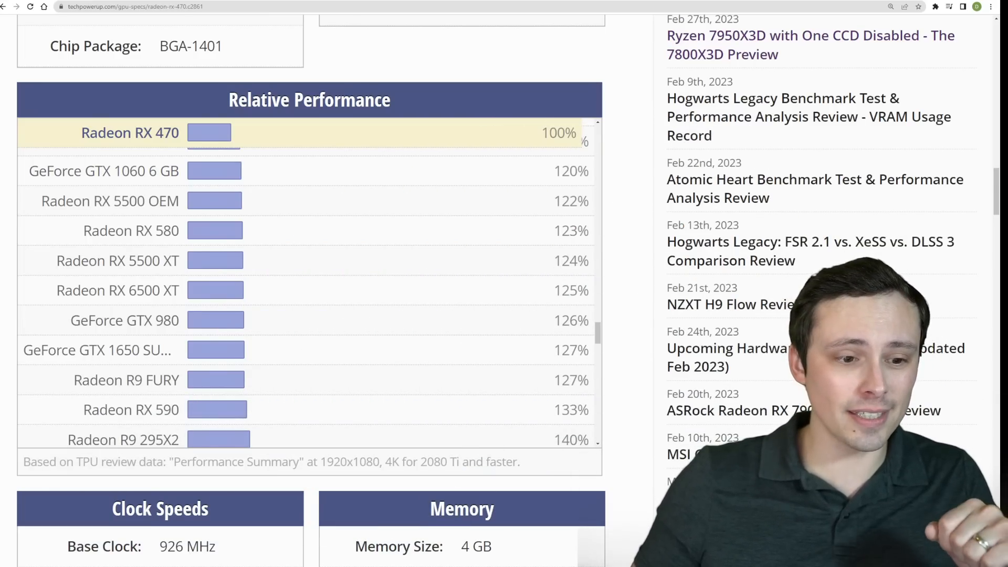
# Scroll the RX 470 Relative Performance list and highlight the GeForce RTX 3060's 226% score.
pyautogui.scroll(-3)
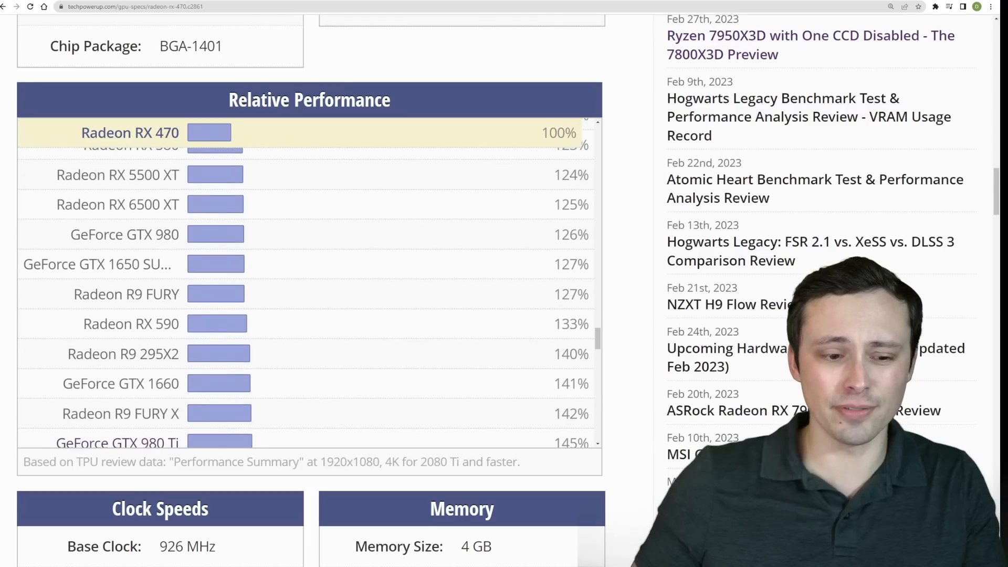
pyautogui.scroll(-3)
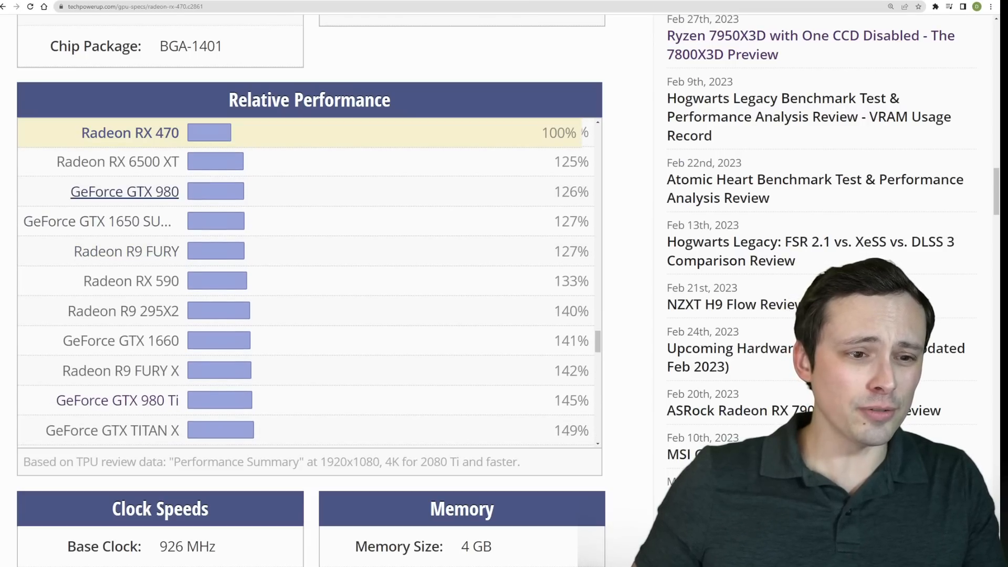
pyautogui.scroll(-3)
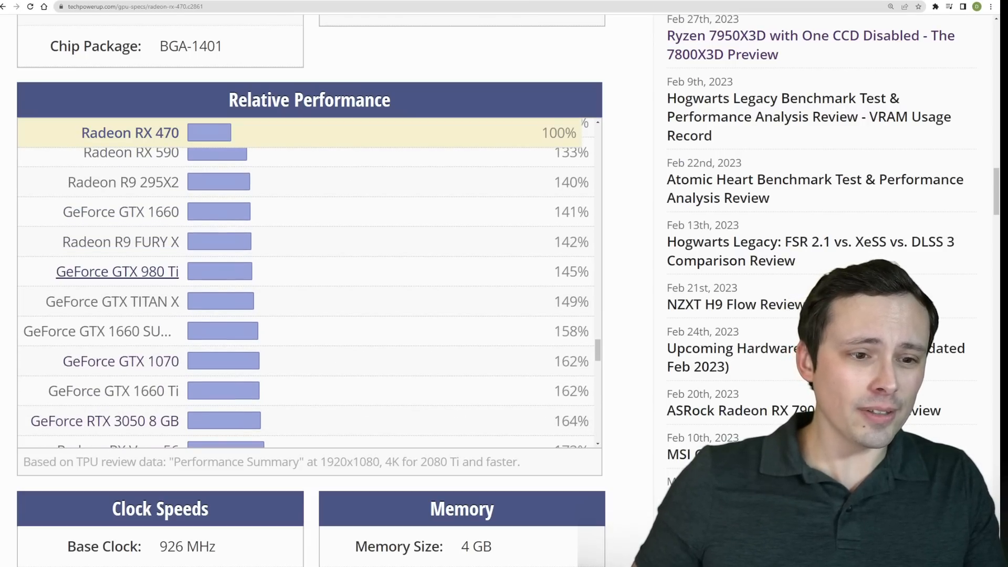
pyautogui.scroll(-3)
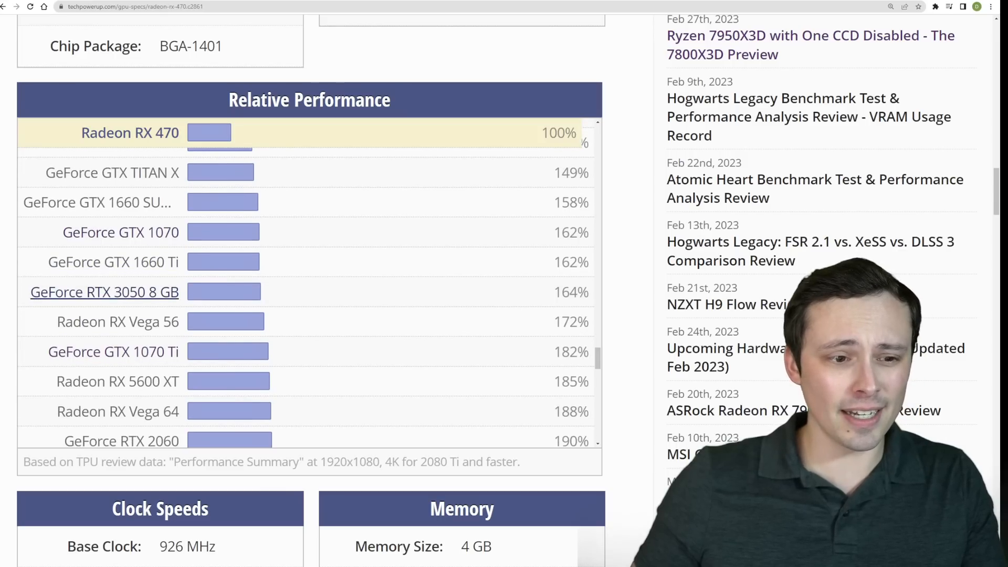
pyautogui.scroll(-3)
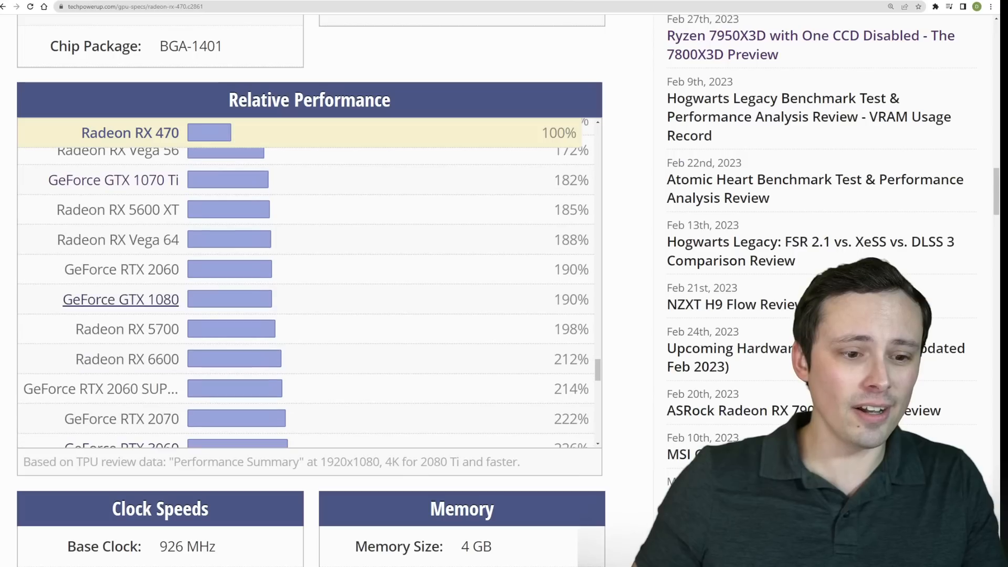
pyautogui.scroll(-3)
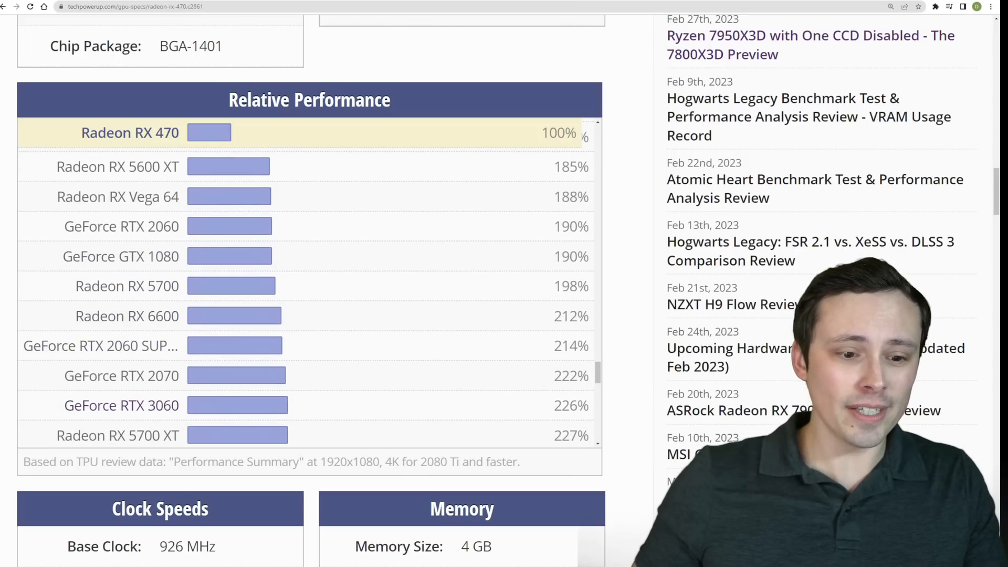
pyautogui.doubleClick(570, 405)
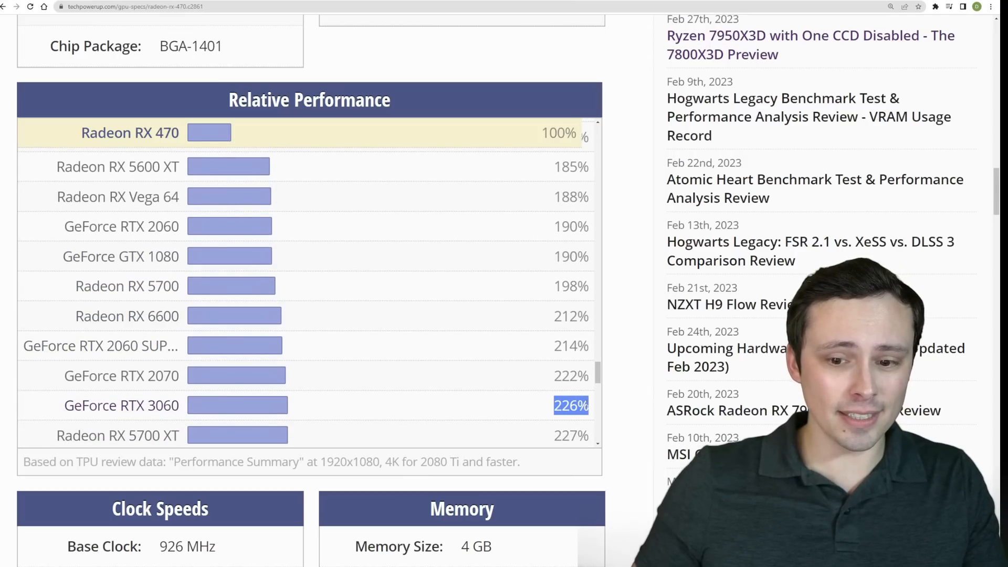
pyautogui.scroll(-3)
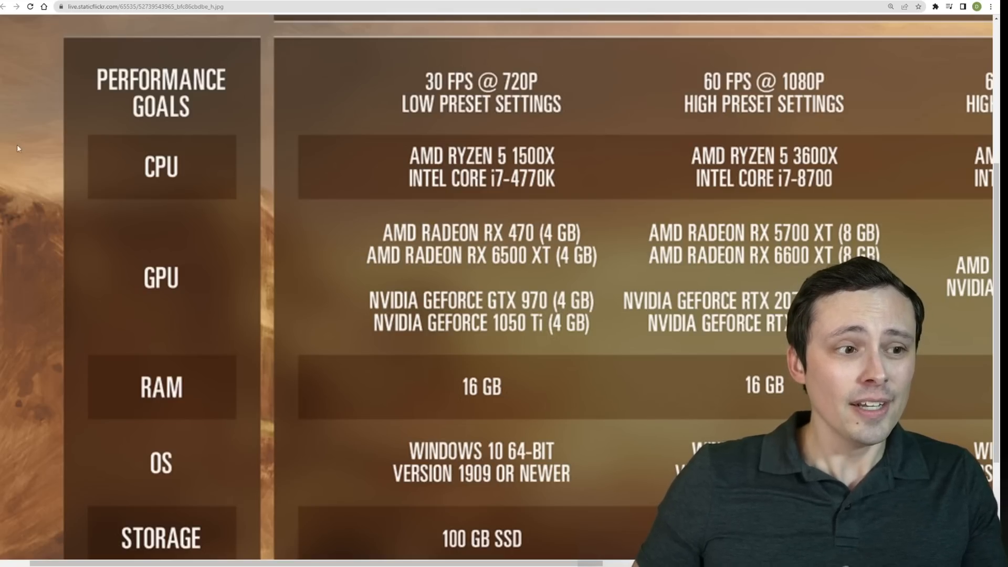
pyautogui.moveTo(291, 125)
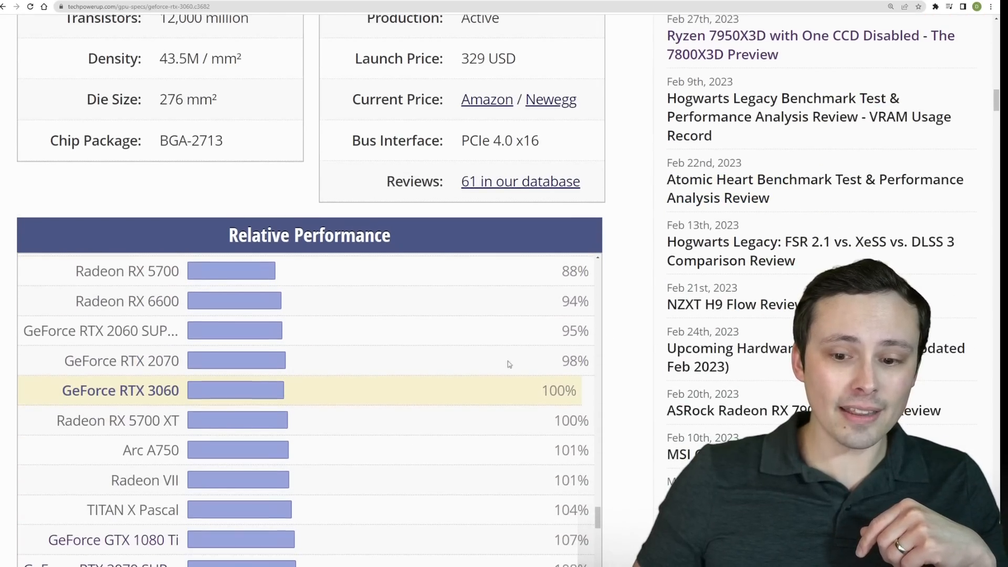
pyautogui.scroll(-3)
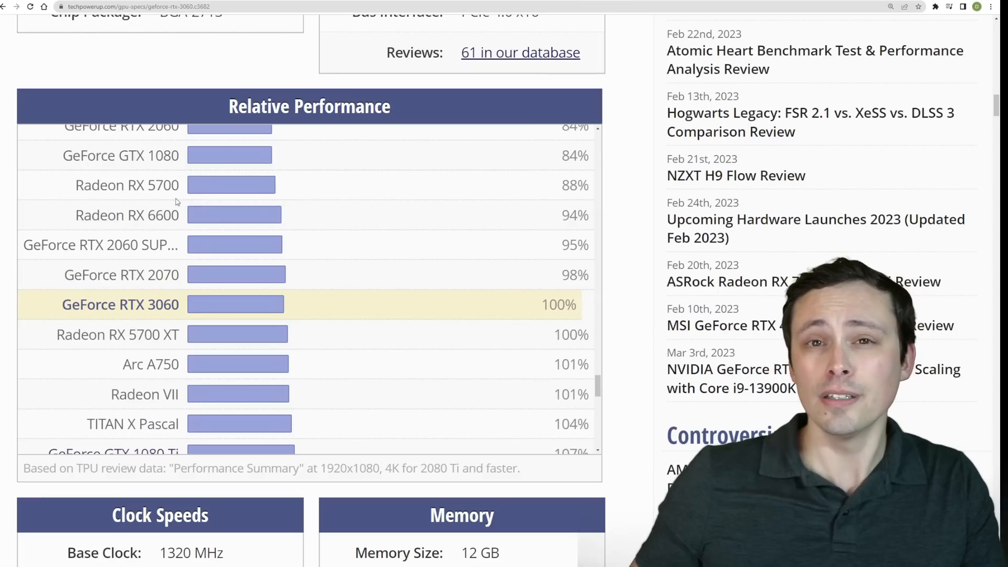
pyautogui.moveTo(299, 259)
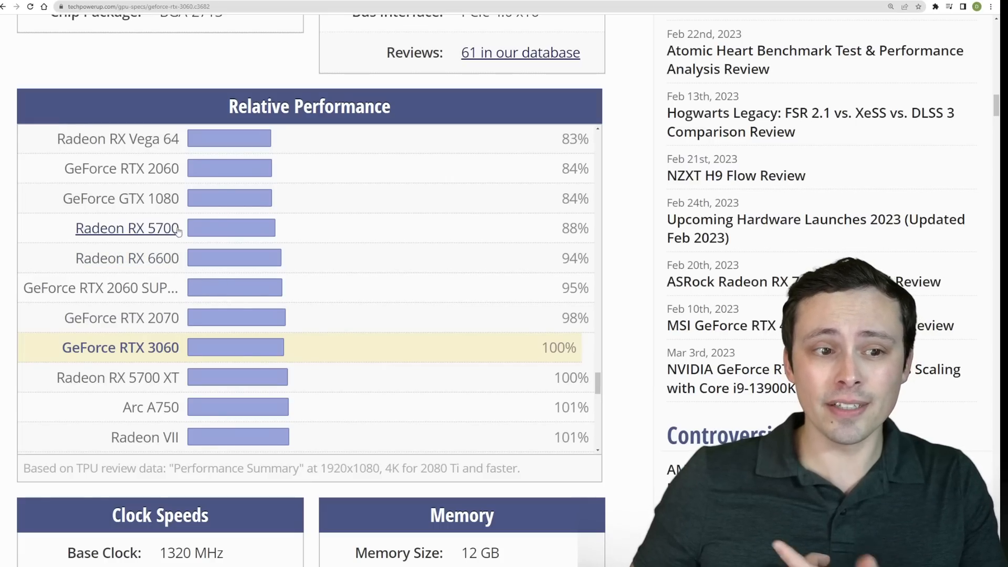
pyautogui.moveTo(119, 198)
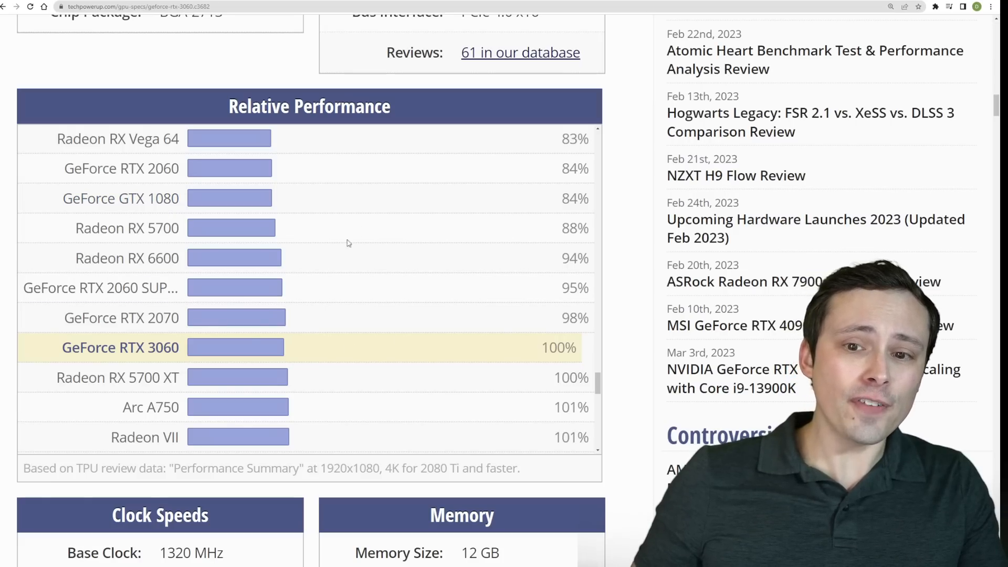
pyautogui.moveTo(489, 215)
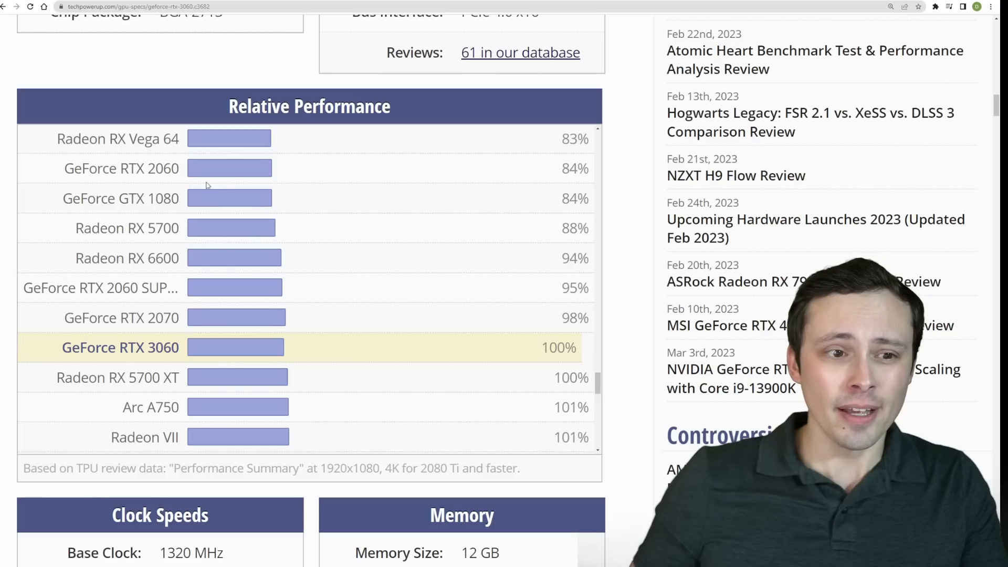
pyautogui.moveTo(439, 170)
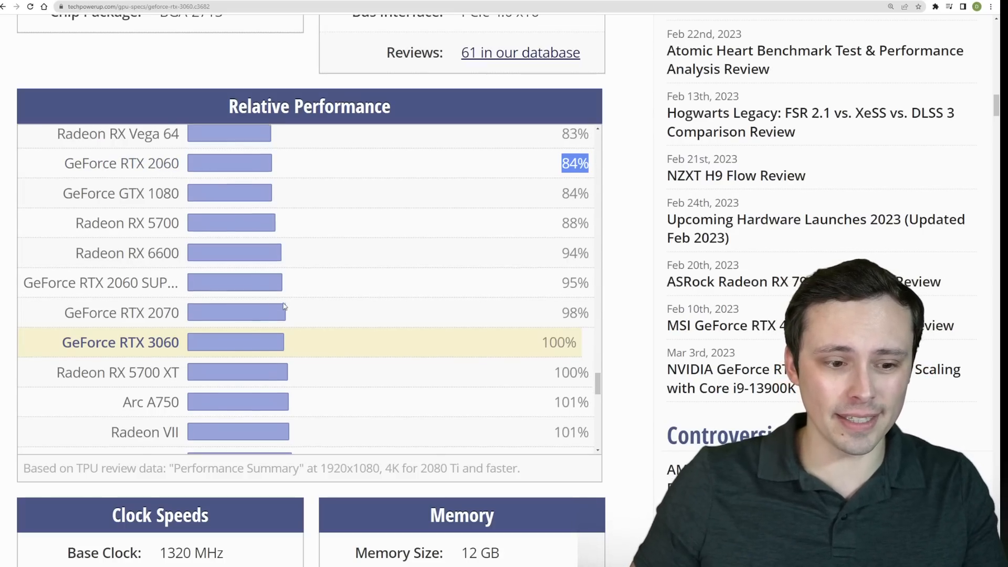
pyautogui.scroll(-3)
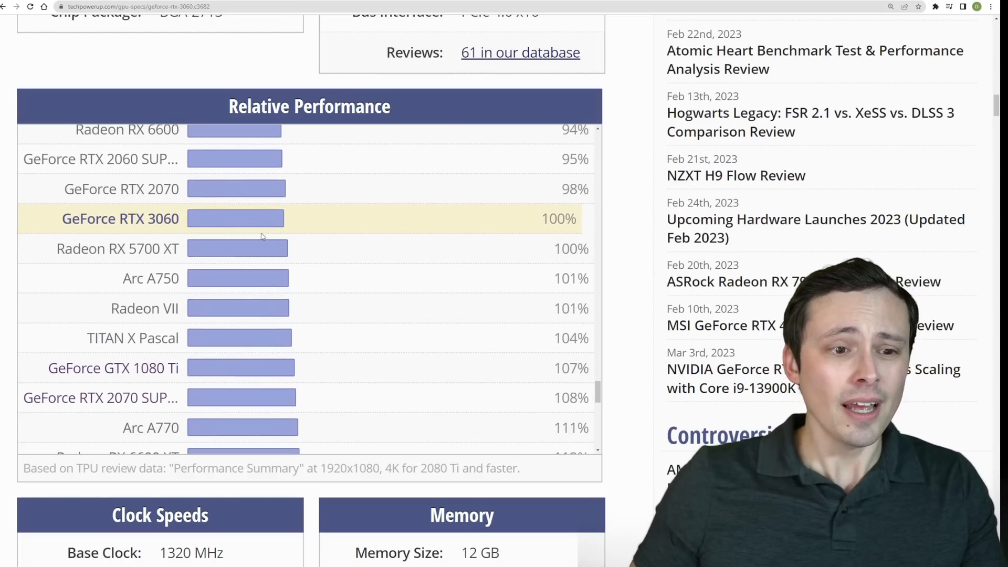
pyautogui.scroll(-3)
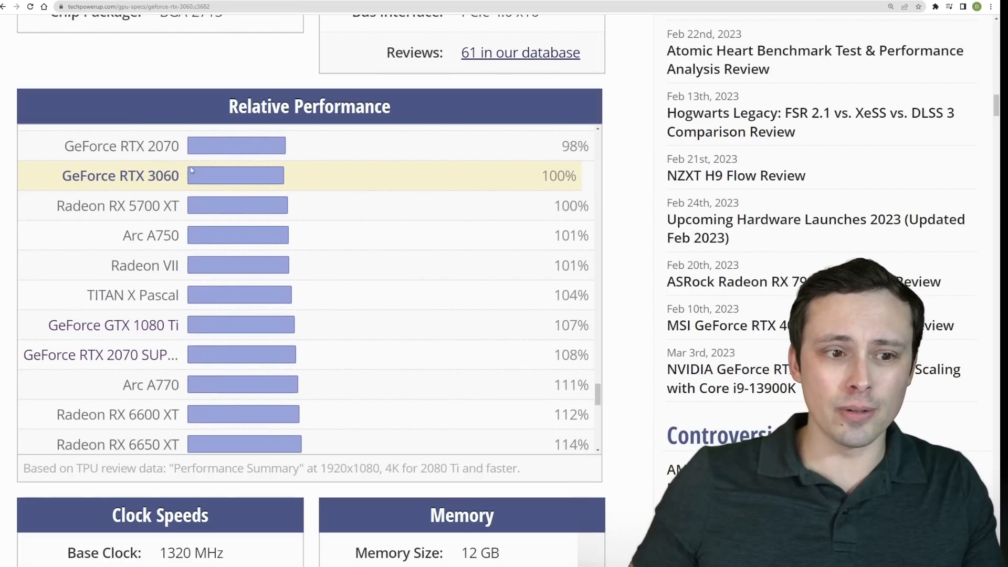
pyautogui.moveTo(215, 319)
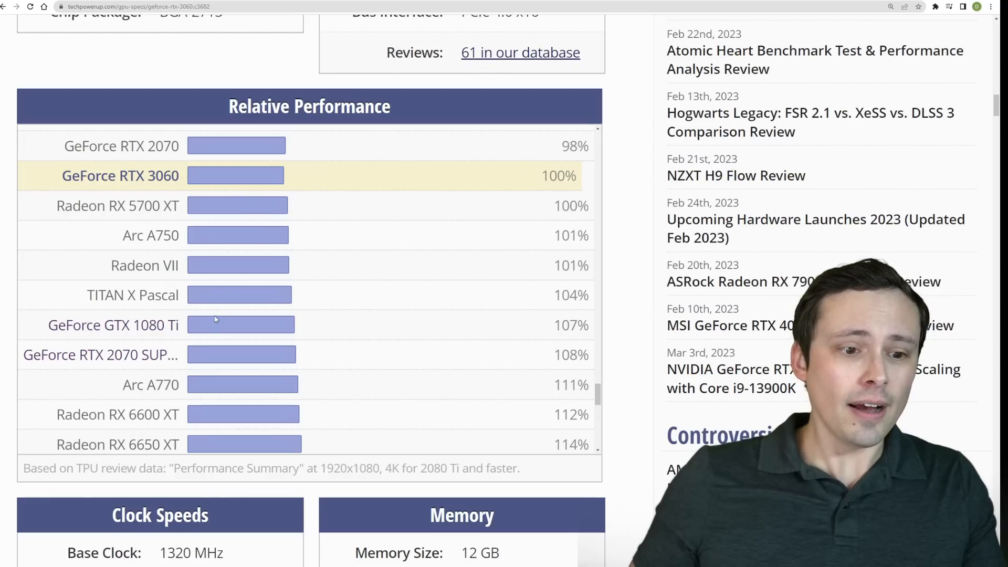
pyautogui.scroll(-3)
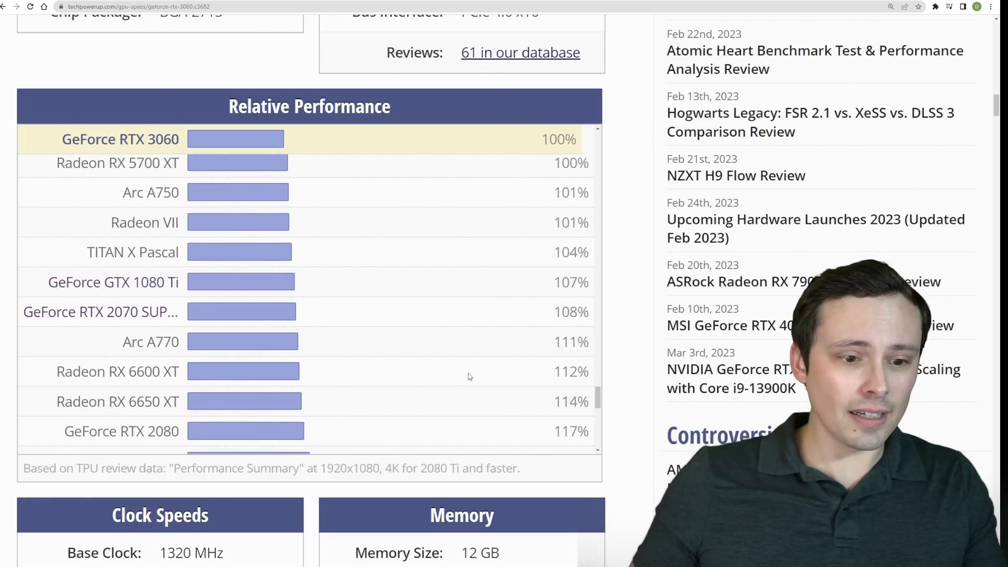
pyautogui.doubleClick(570, 372)
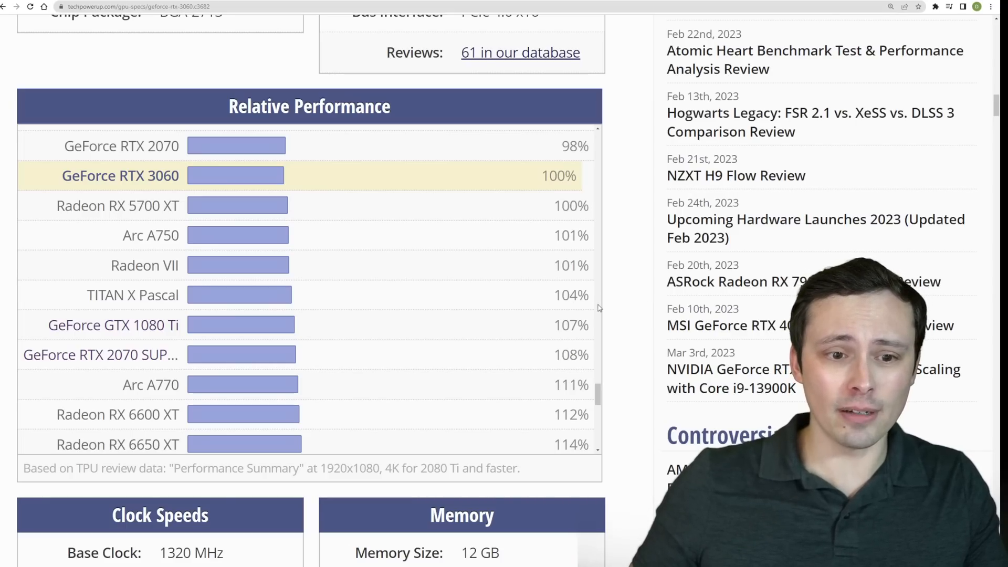
pyautogui.moveTo(418, 300)
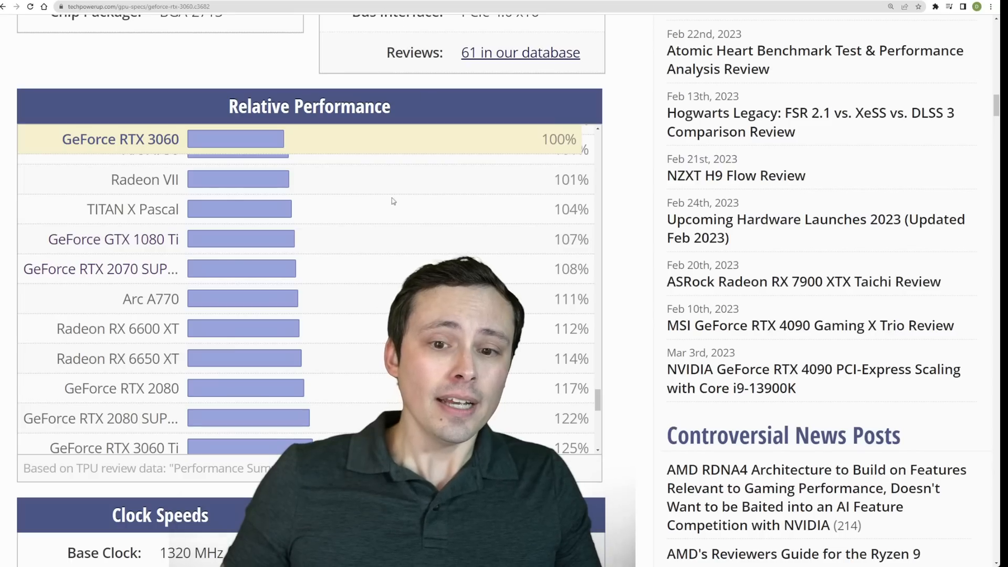
# Scroll the RTX 3060 chart to the RX 6750 XT at 138% and switch back to the spec chart.
pyautogui.scroll(3)
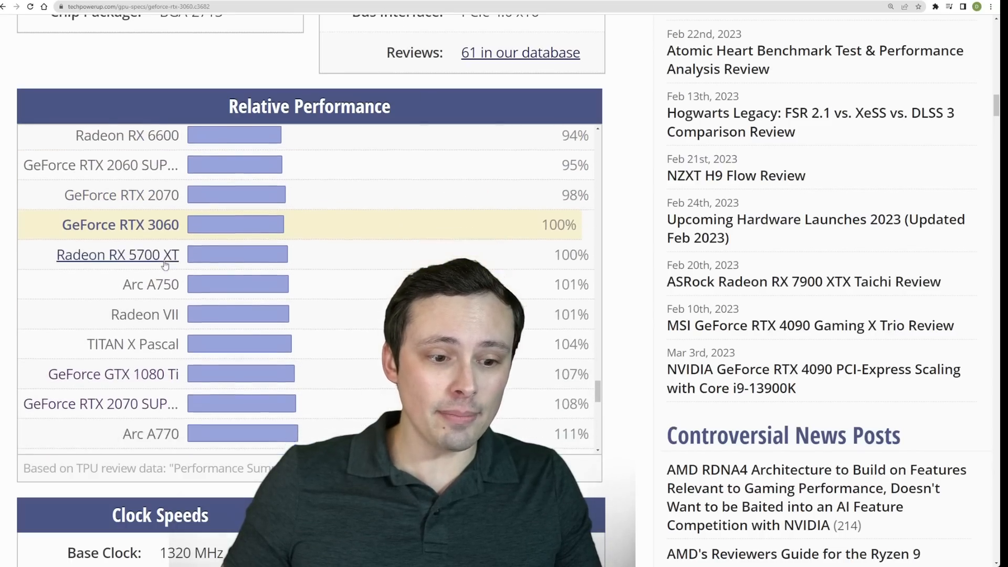
pyautogui.scroll(-3)
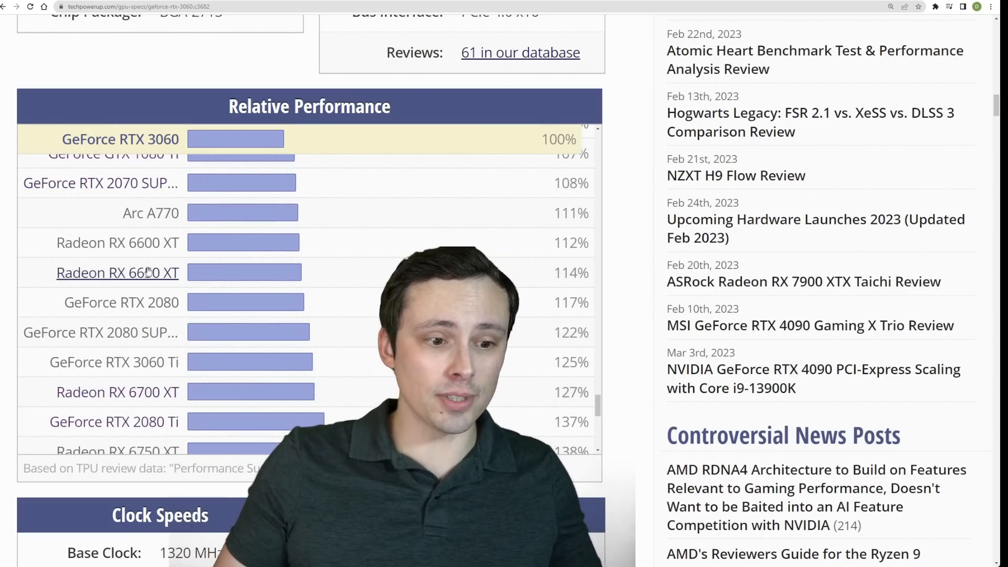
pyautogui.scroll(-3)
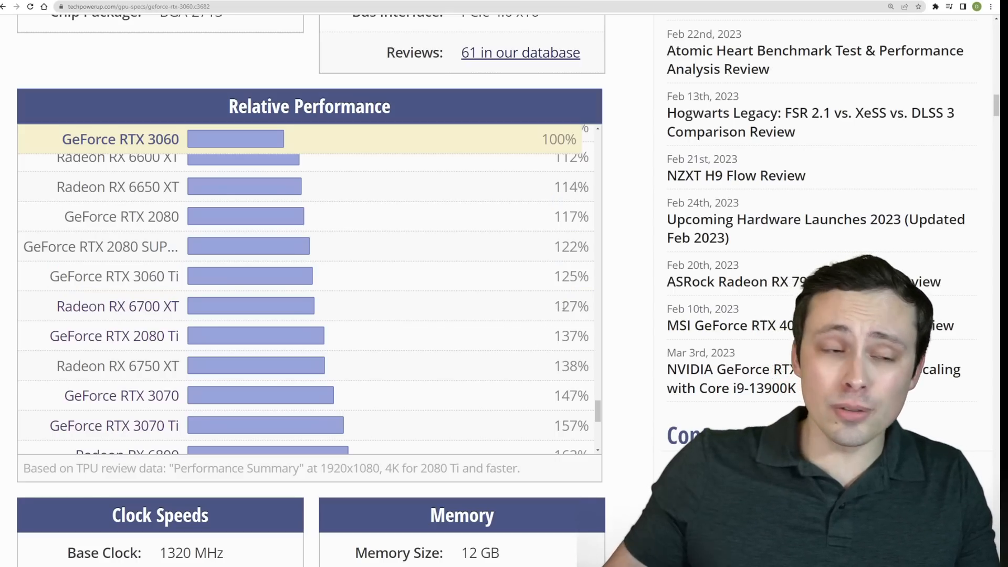
pyautogui.scroll(-3)
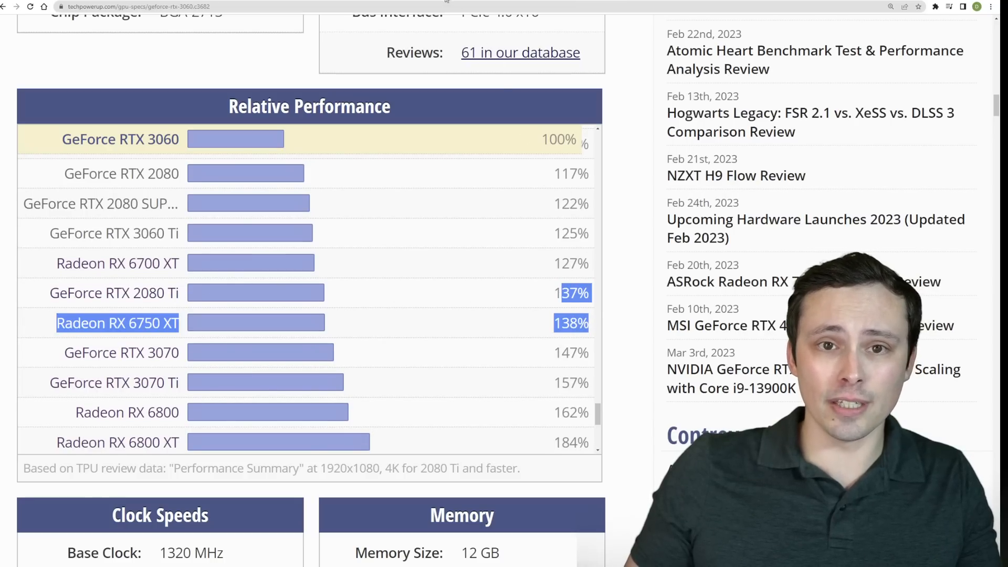
pyautogui.click(116, 322)
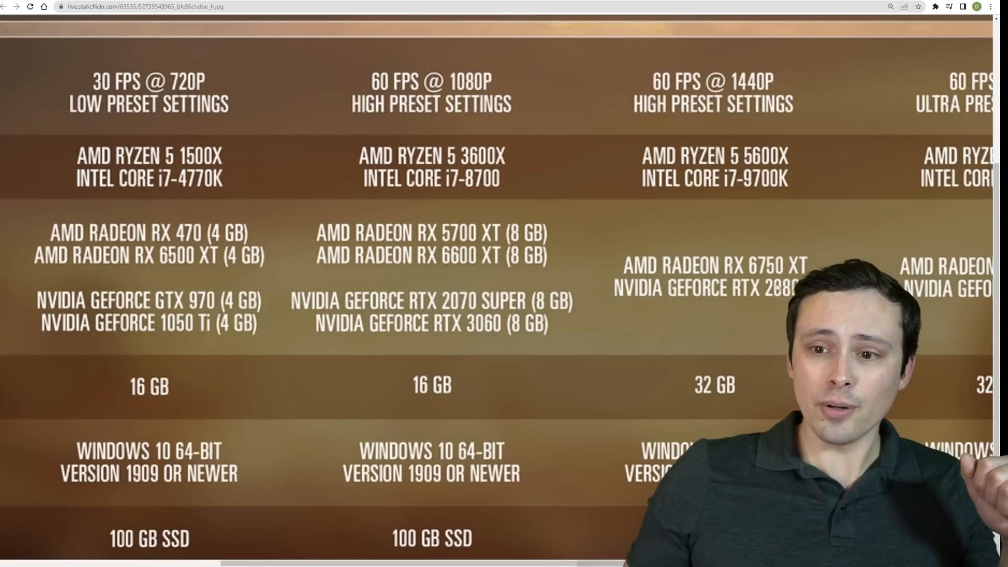
pyautogui.hscroll(-3)
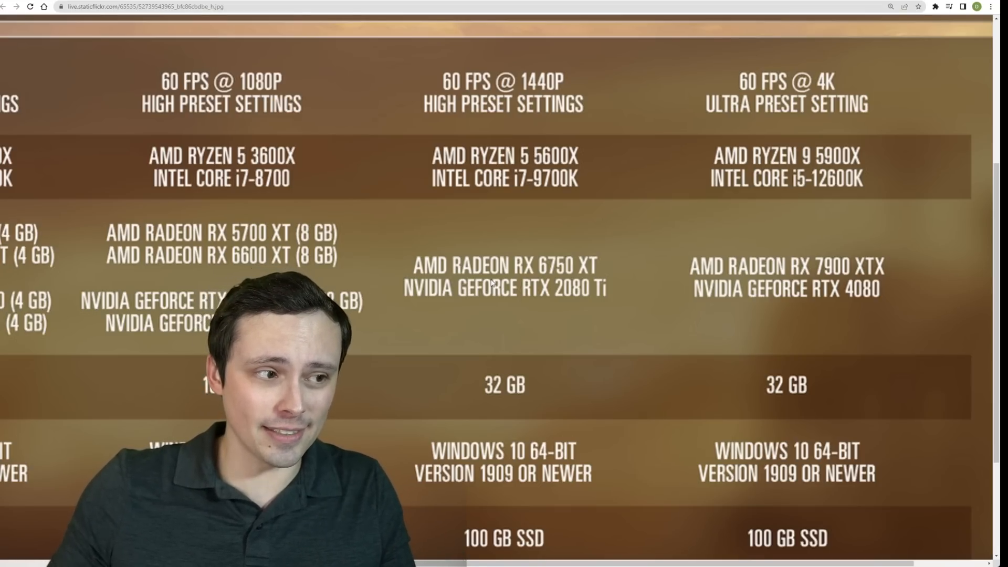
pyautogui.moveTo(536, 379)
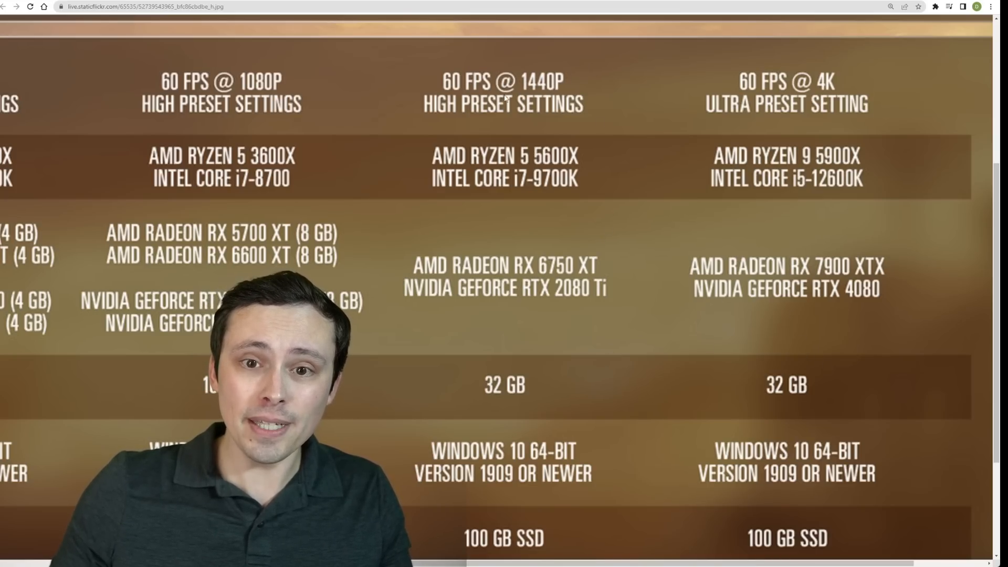
pyautogui.moveTo(847, 91)
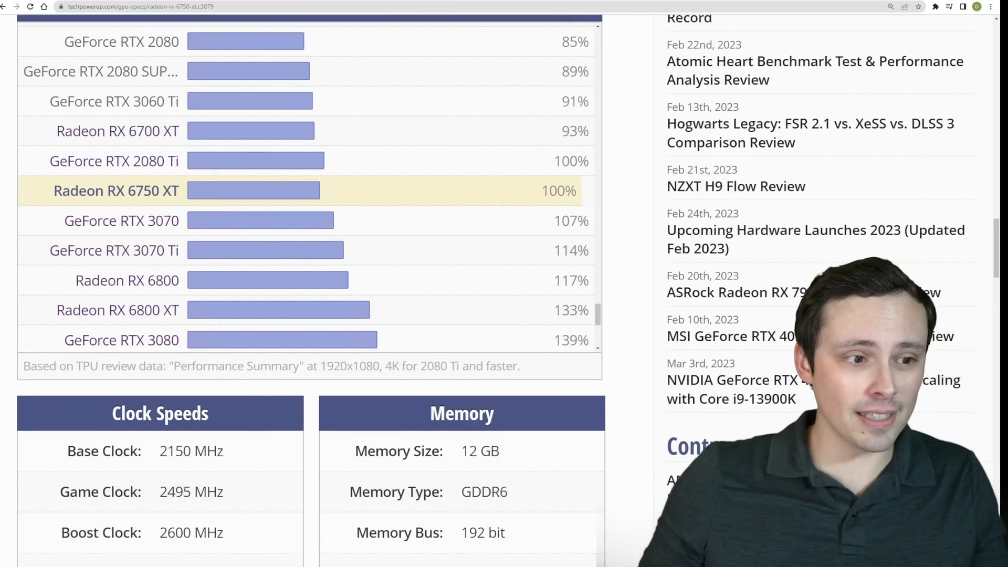
# Scroll the RX 6750 XT Relative Performance list through the faster cards up to the RTX 3090.
pyautogui.scroll(-3)
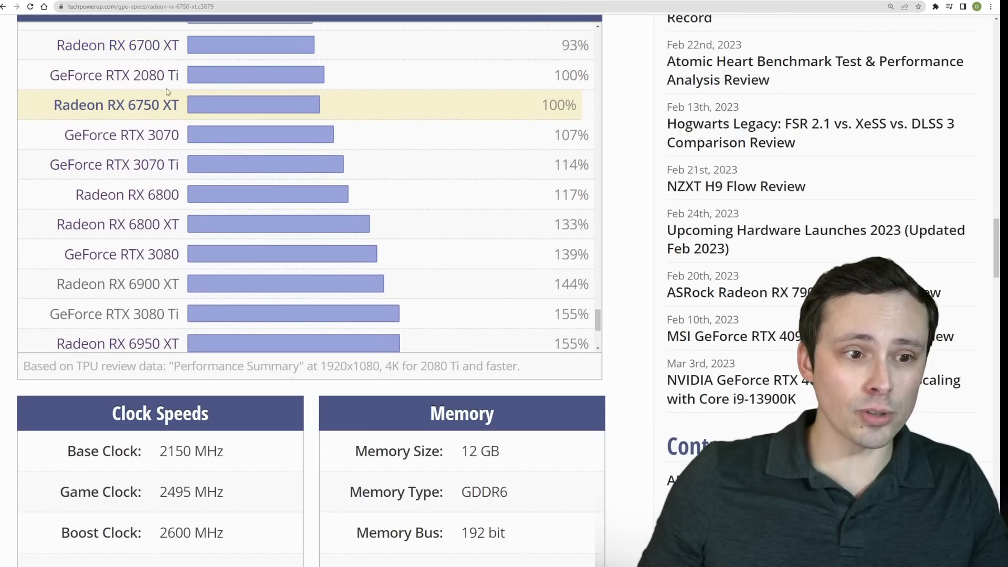
pyautogui.scroll(-3)
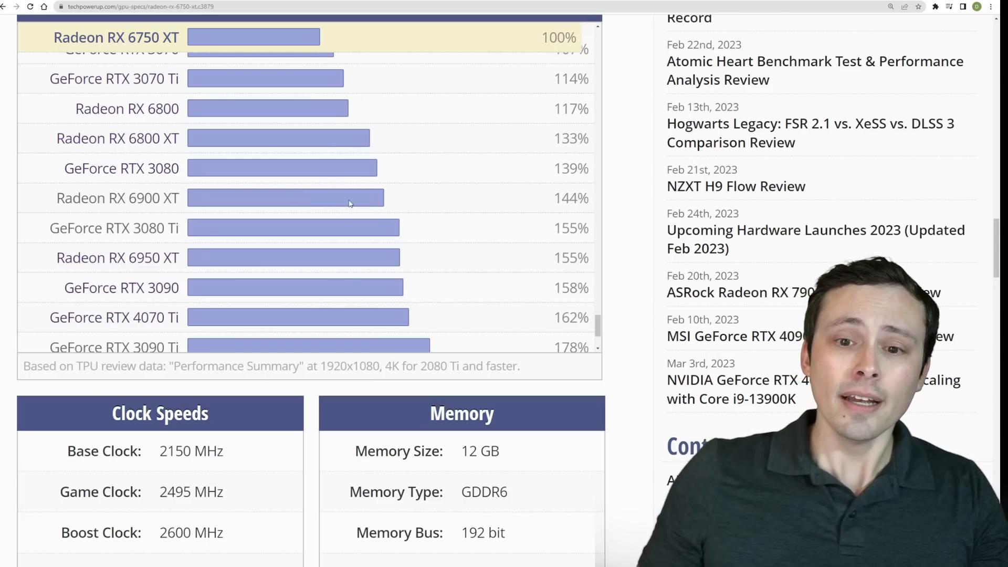
pyautogui.scroll(-3)
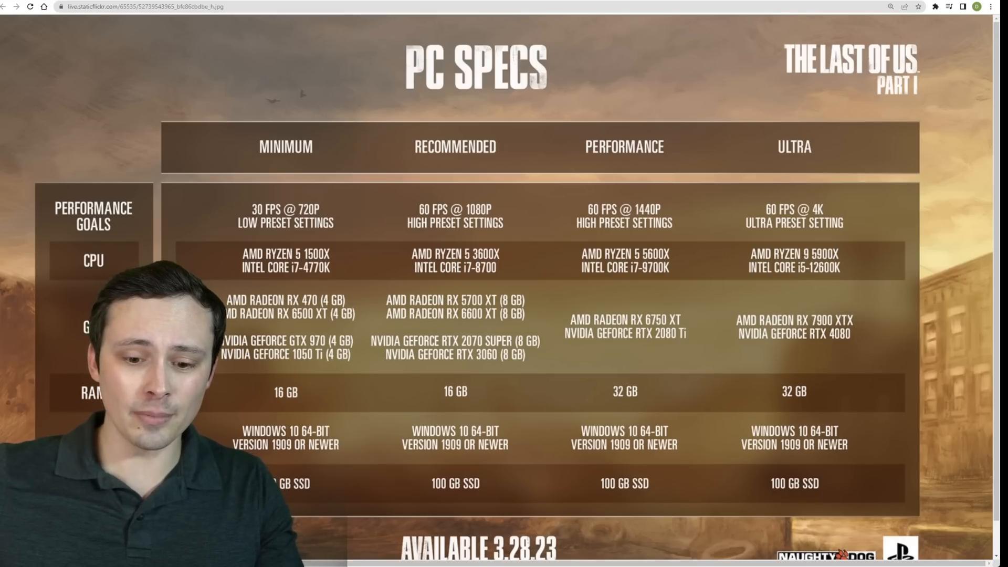
pyautogui.scroll(-3)
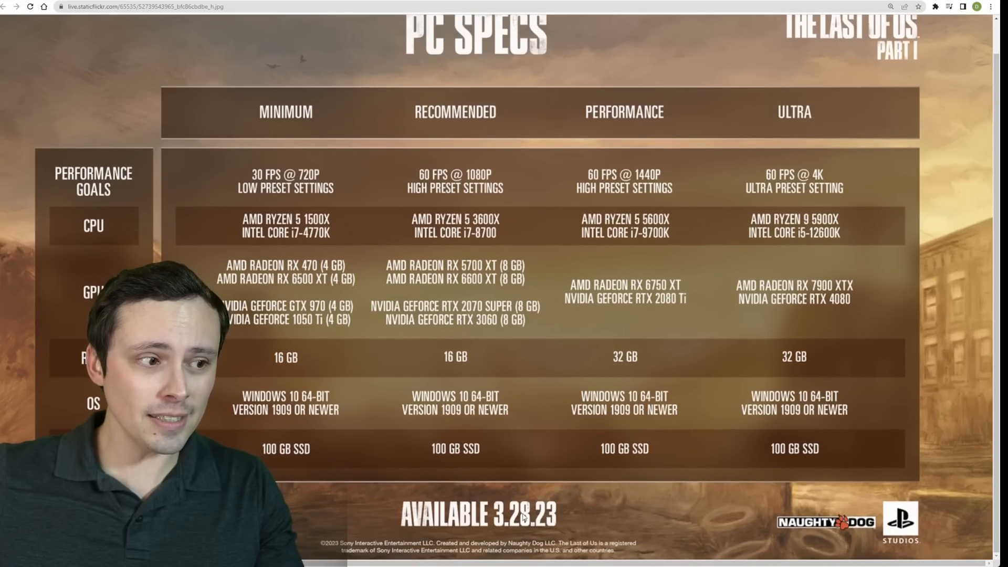